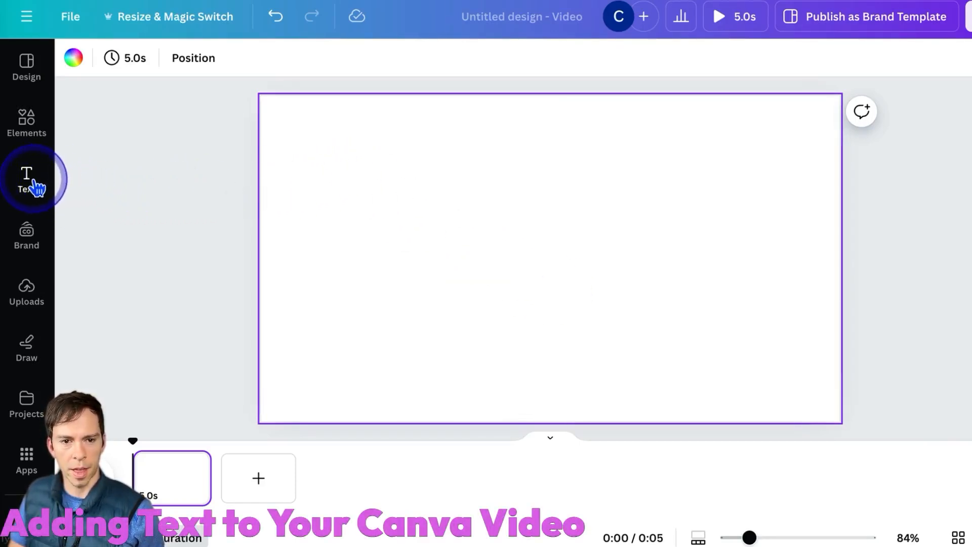
Step: Preview the 'Five Tips for Great Skin' font combination, then remove it from the page
click(26, 179)
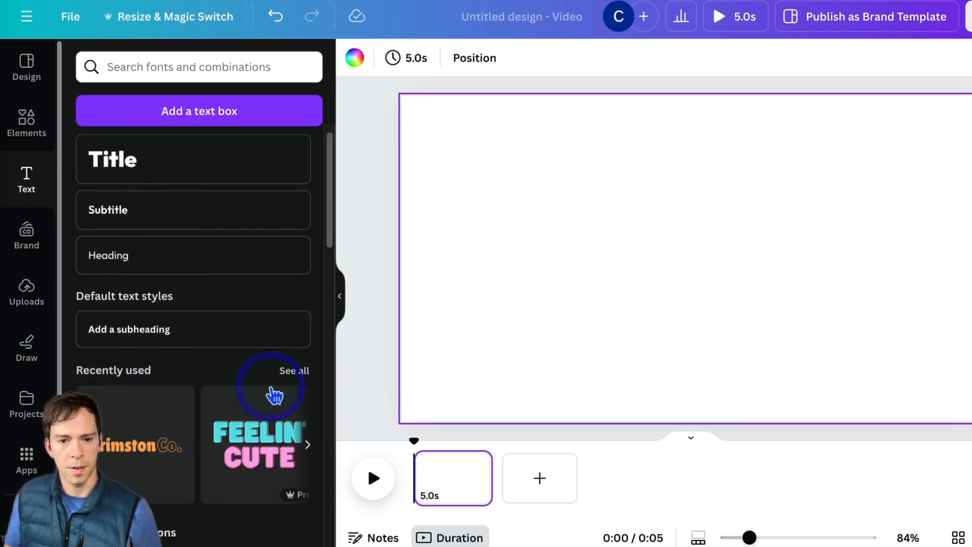
scroll(down, 3)
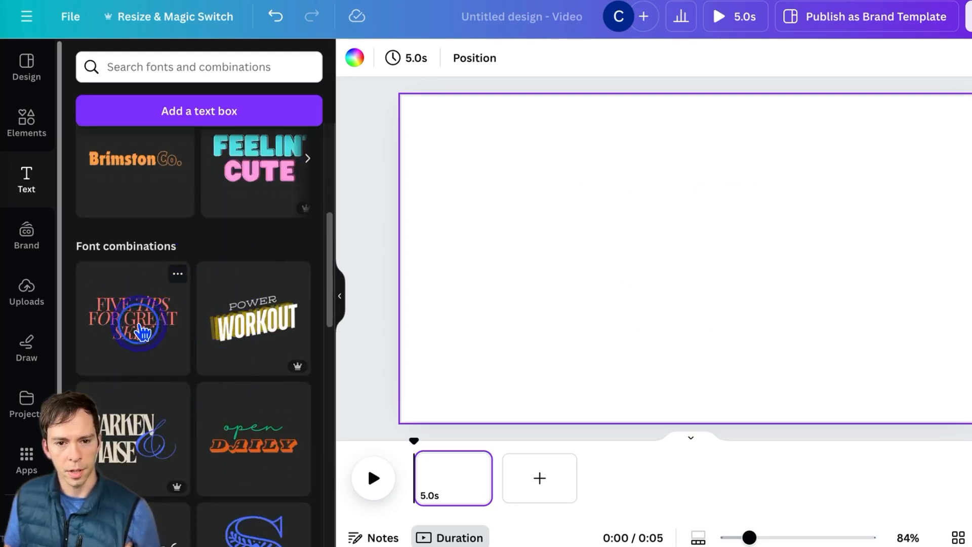
click(132, 318)
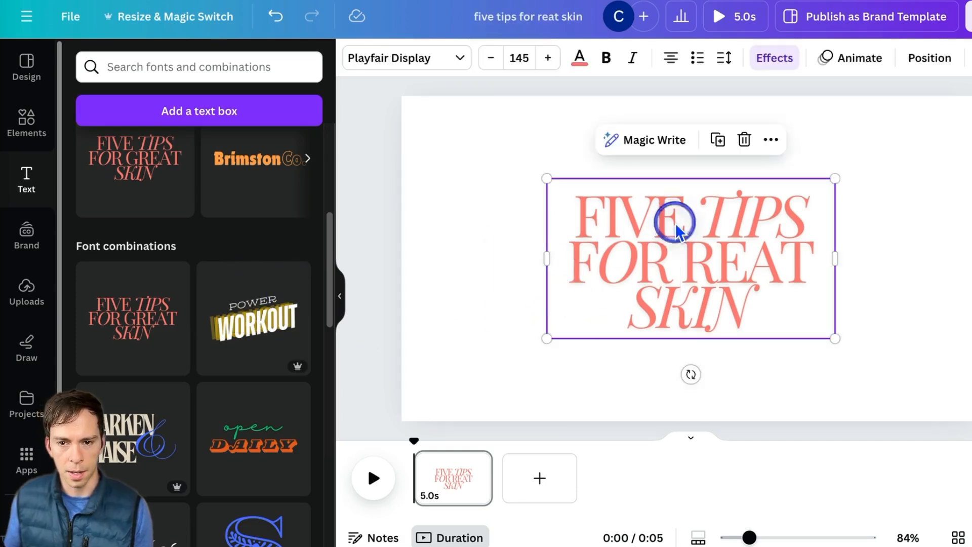
click(929, 57)
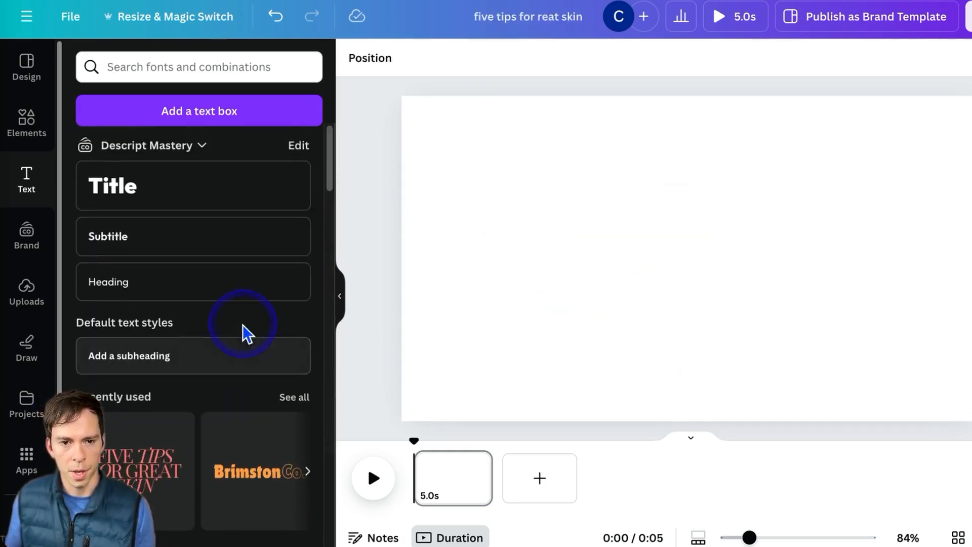
mouse_move(158, 186)
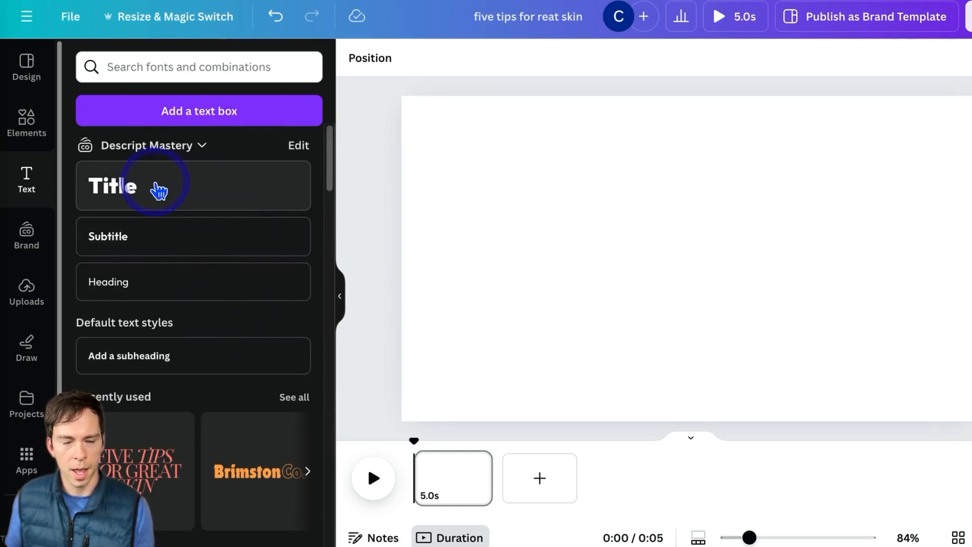
Step: Add a paragraph text box and set its font to Montserrat with the Black weight
click(200, 111)
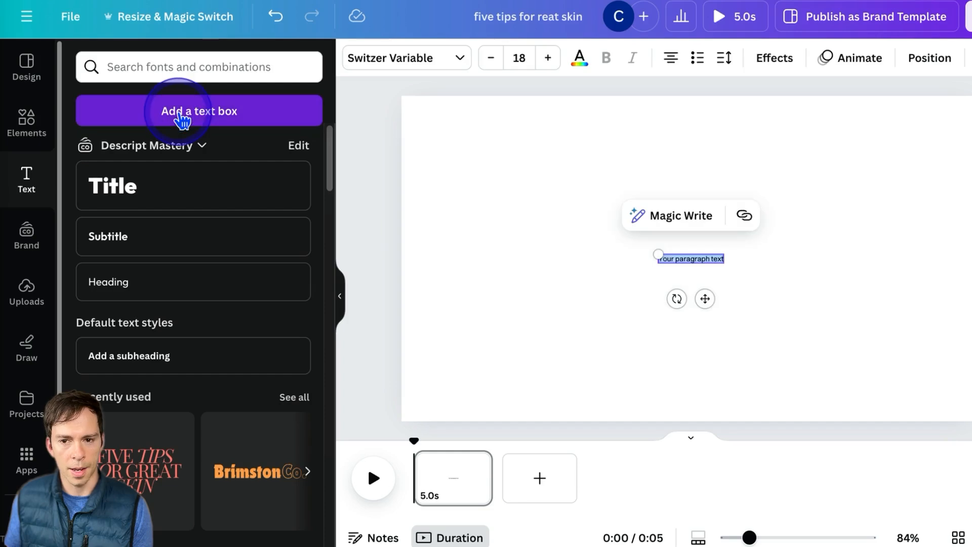
mouse_move(463, 80)
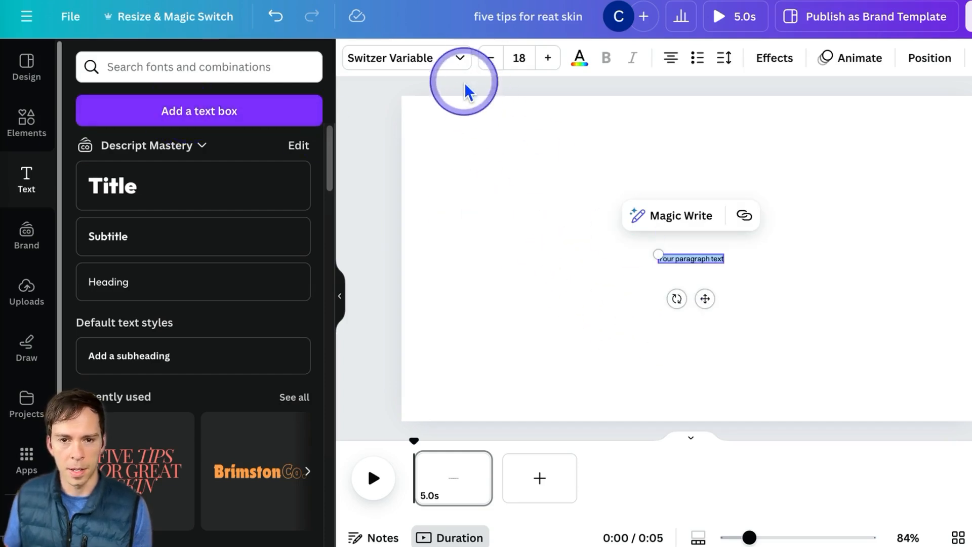
click(406, 58)
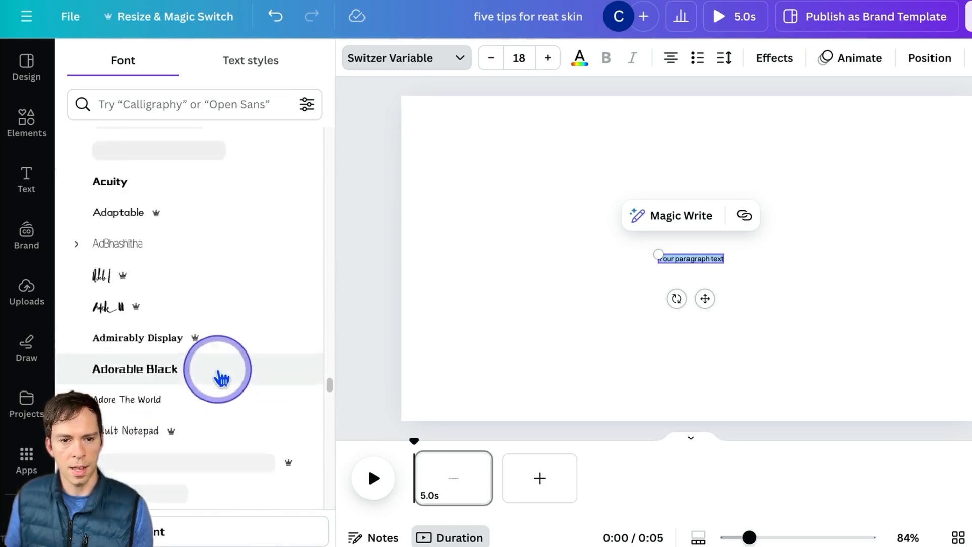
click(186, 104)
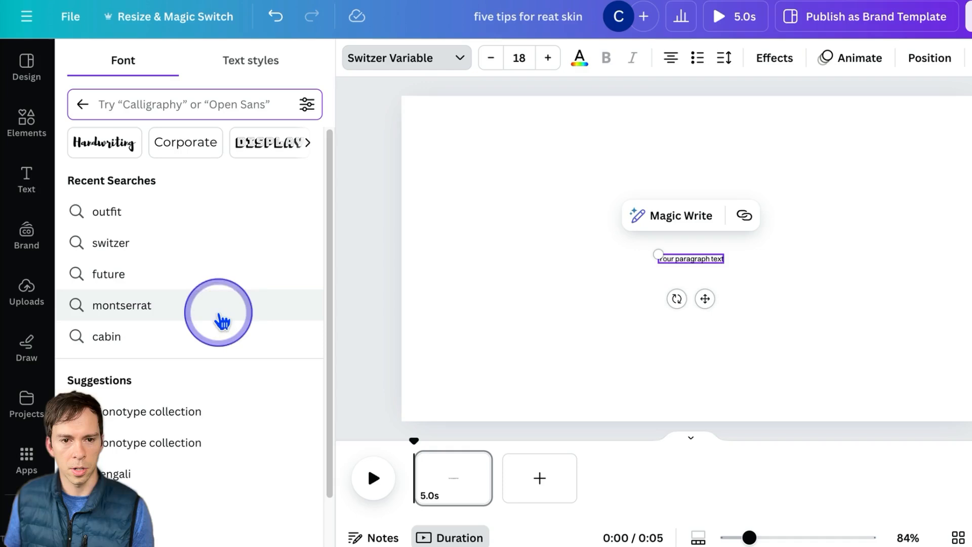
text(montserr)
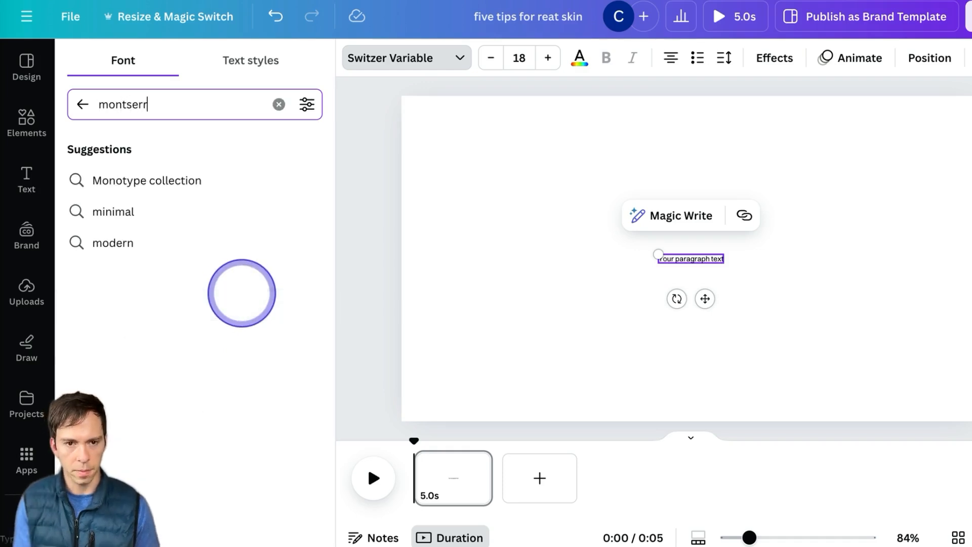
text(at)
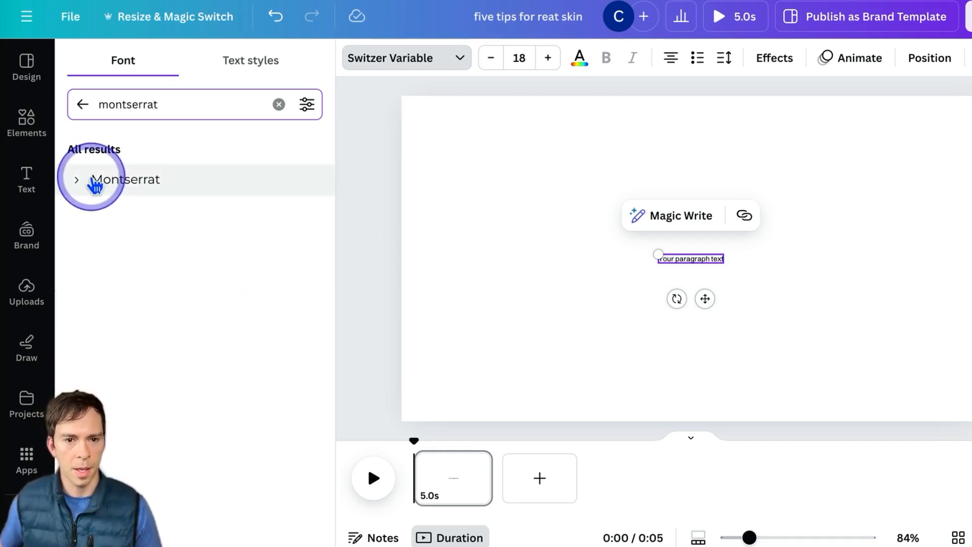
click(126, 179)
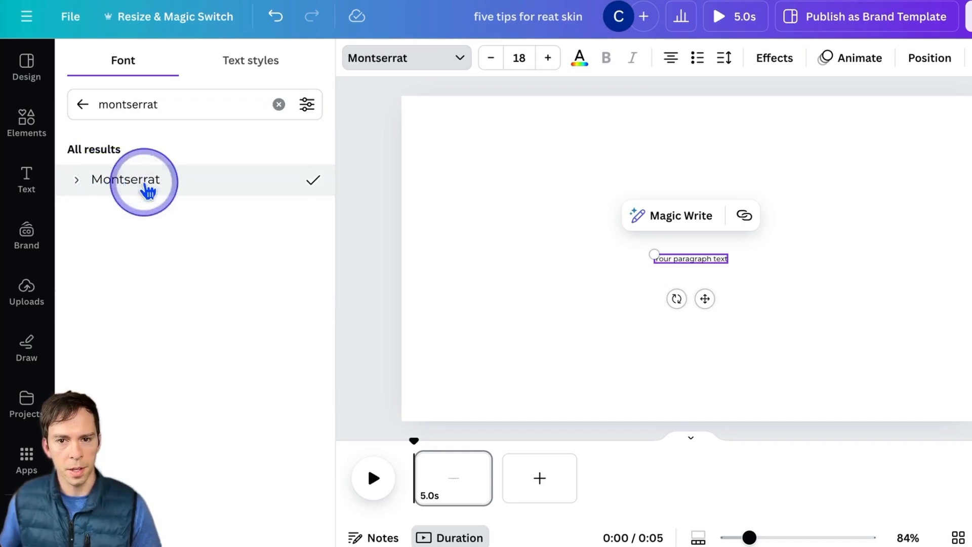
mouse_move(75, 180)
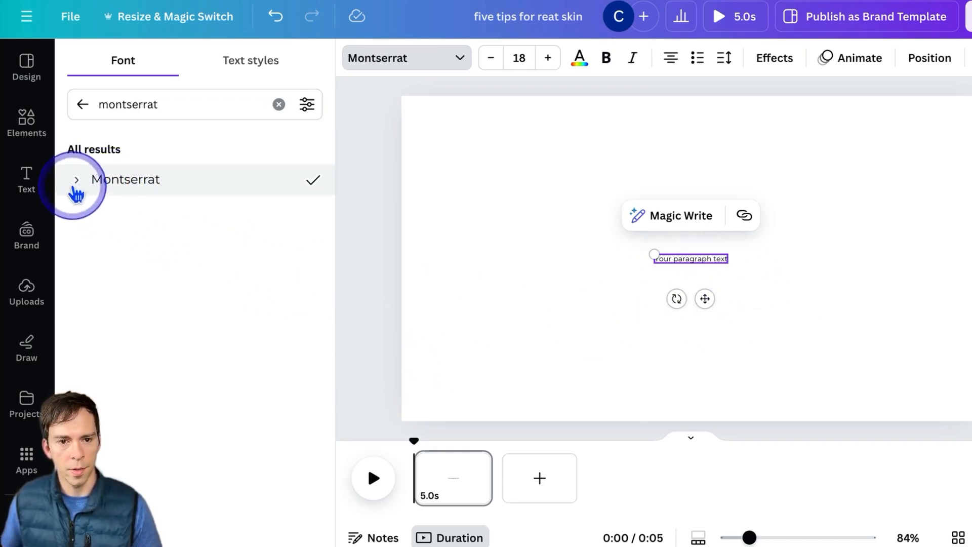
click(75, 180)
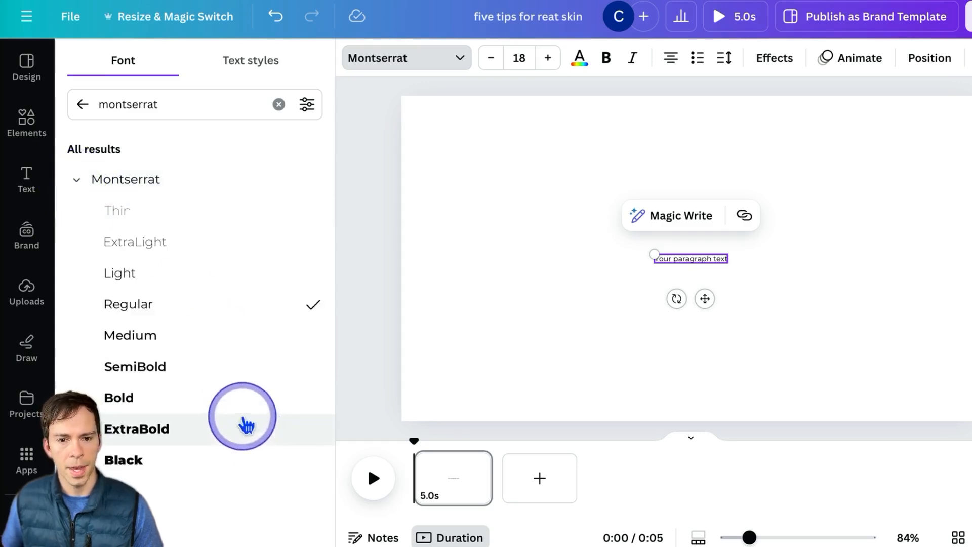
mouse_move(198, 453)
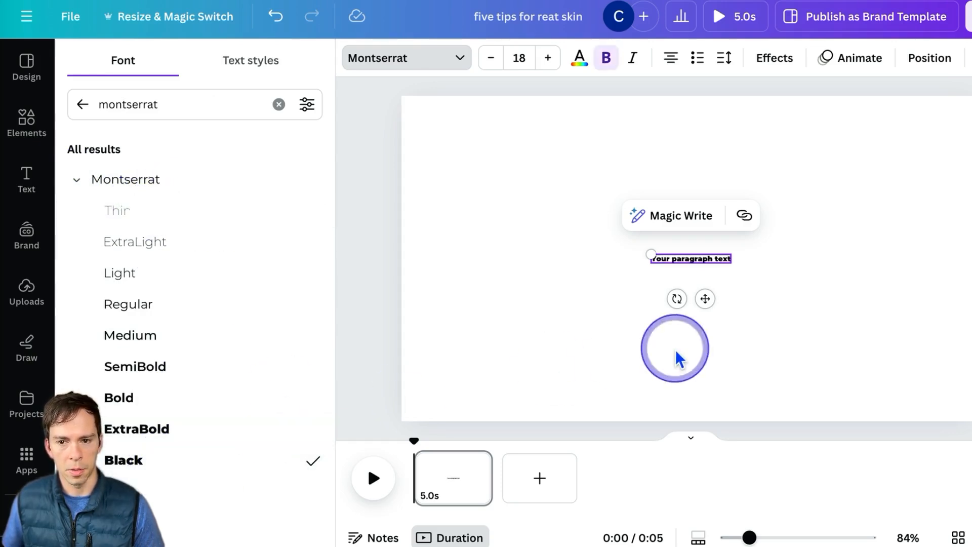
mouse_move(347, 221)
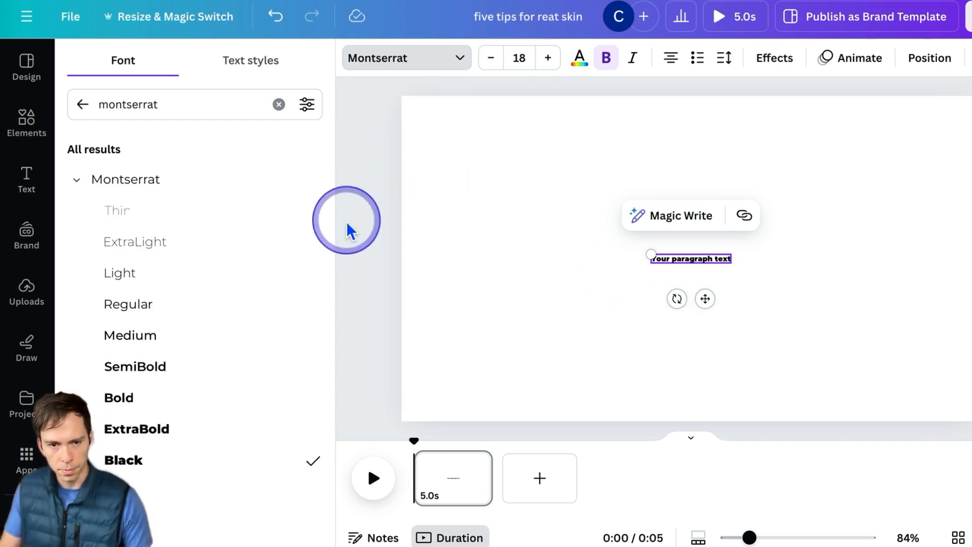
mouse_move(248, 273)
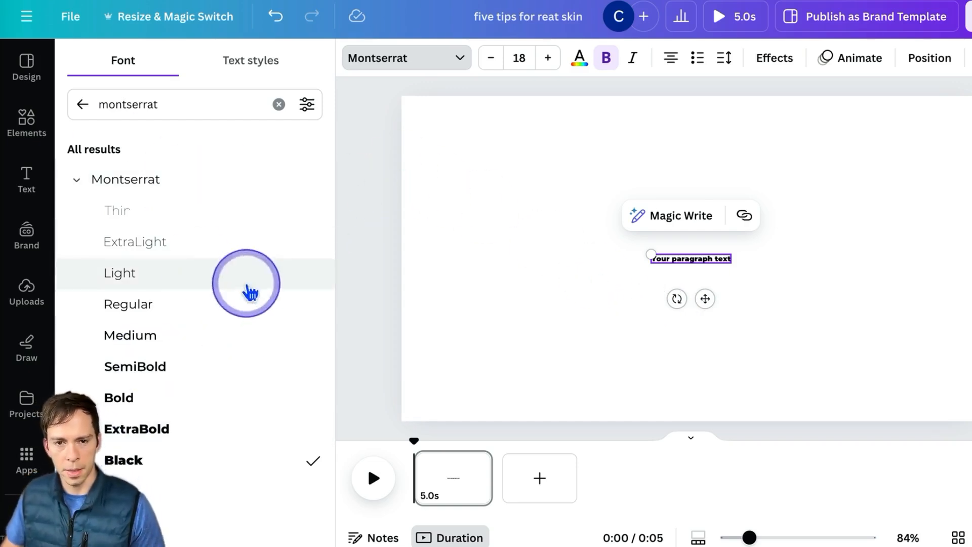
click(81, 105)
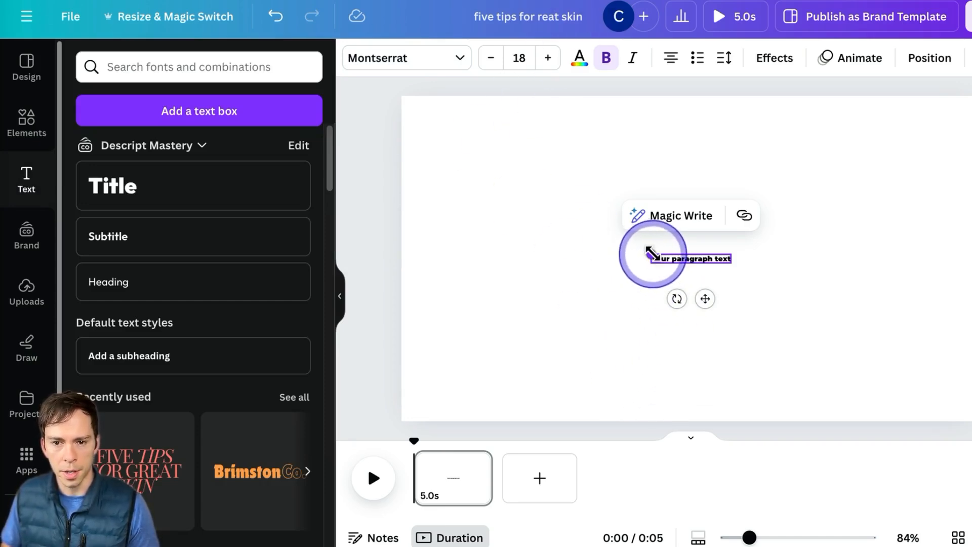
Step: Enlarge the paragraph text to font size 85 and centre it horizontally
drag(651, 252, 583, 238)
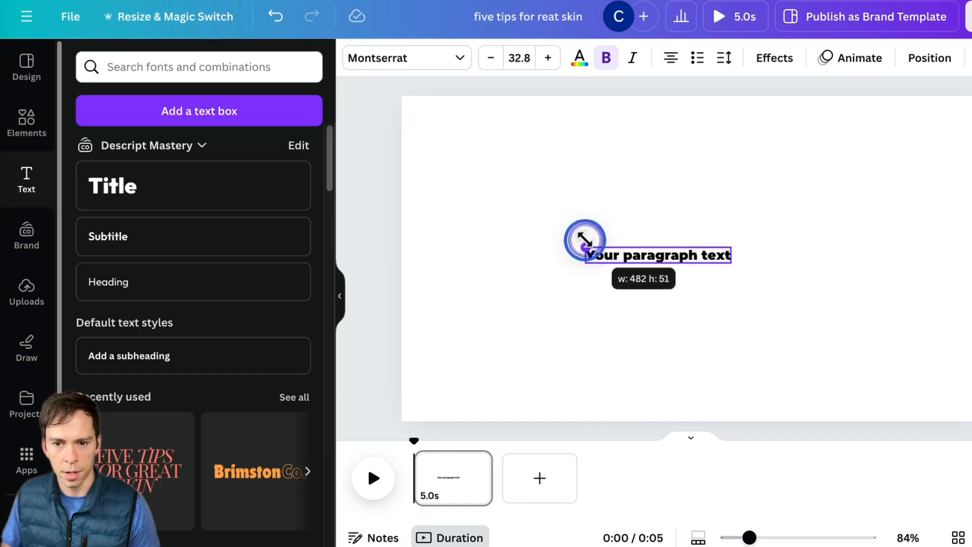
drag(583, 241, 732, 260)
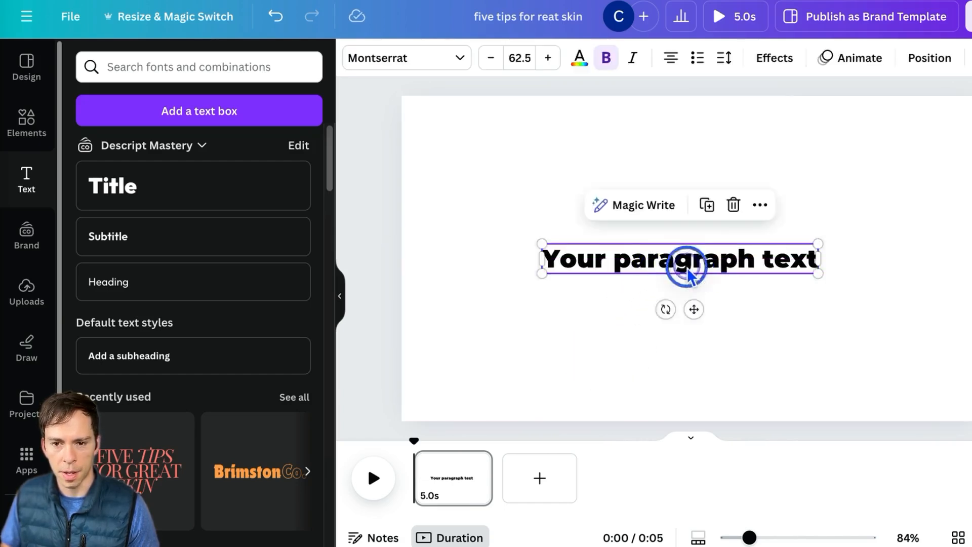
drag(686, 259, 691, 276)
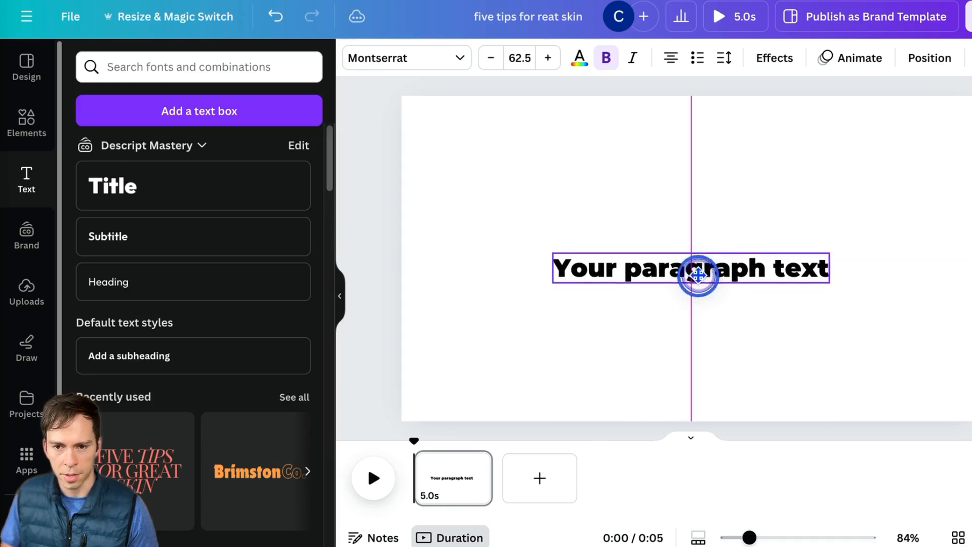
drag(690, 273, 679, 270)
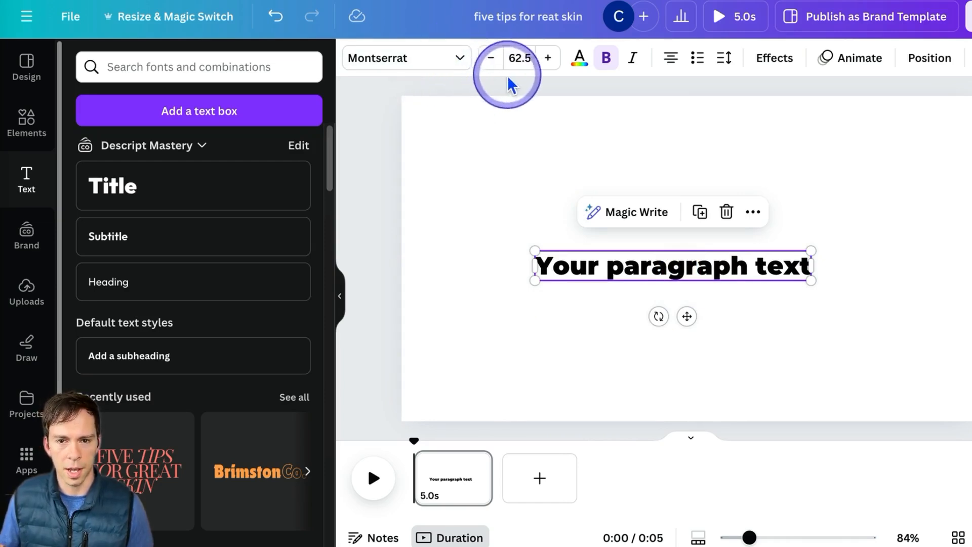
click(520, 58)
text(104)
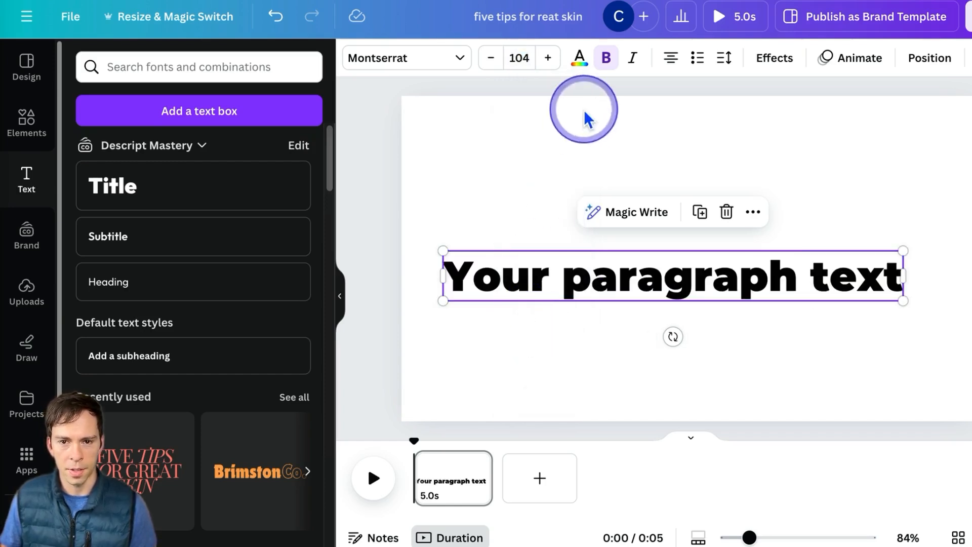
click(520, 58)
text(85)
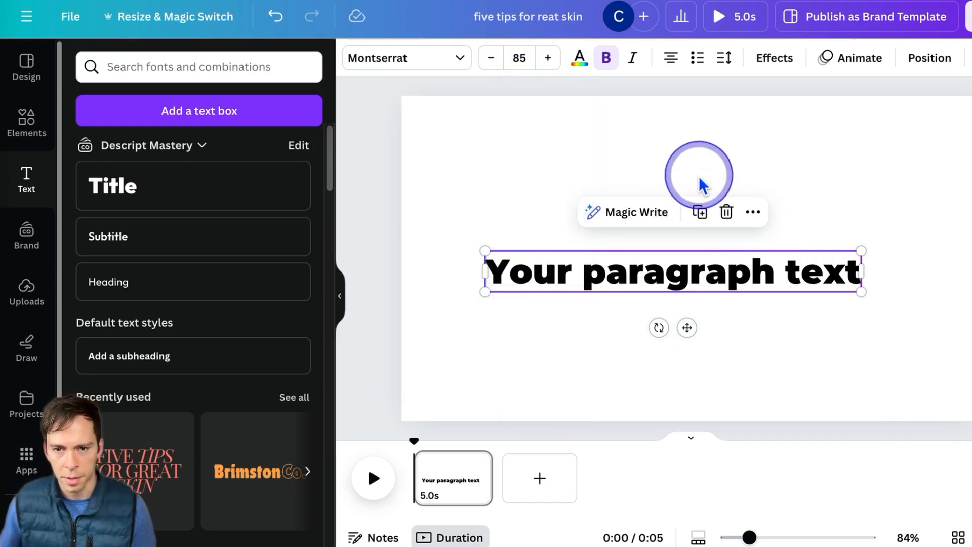
Step: Recolour the title to light green #46CB70 and turn off bold
click(578, 58)
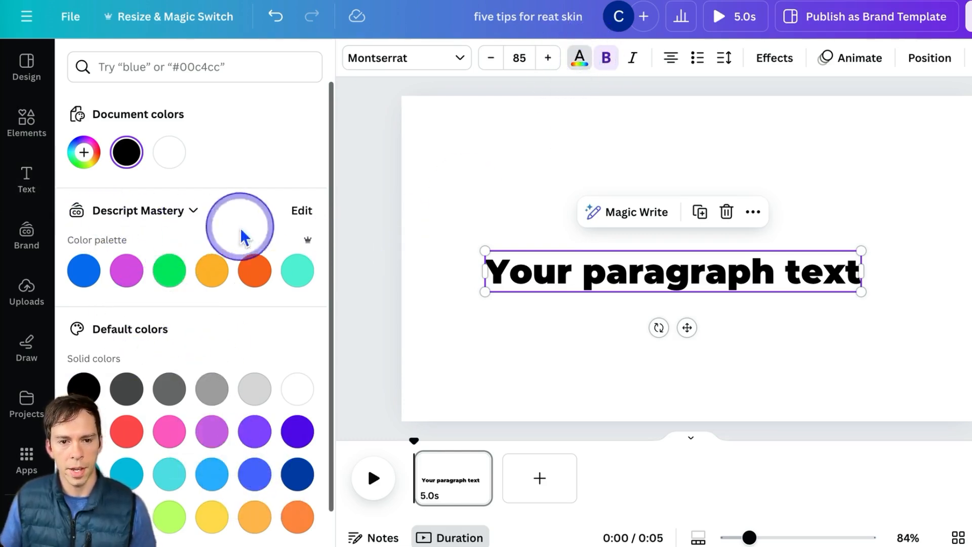
mouse_move(84, 270)
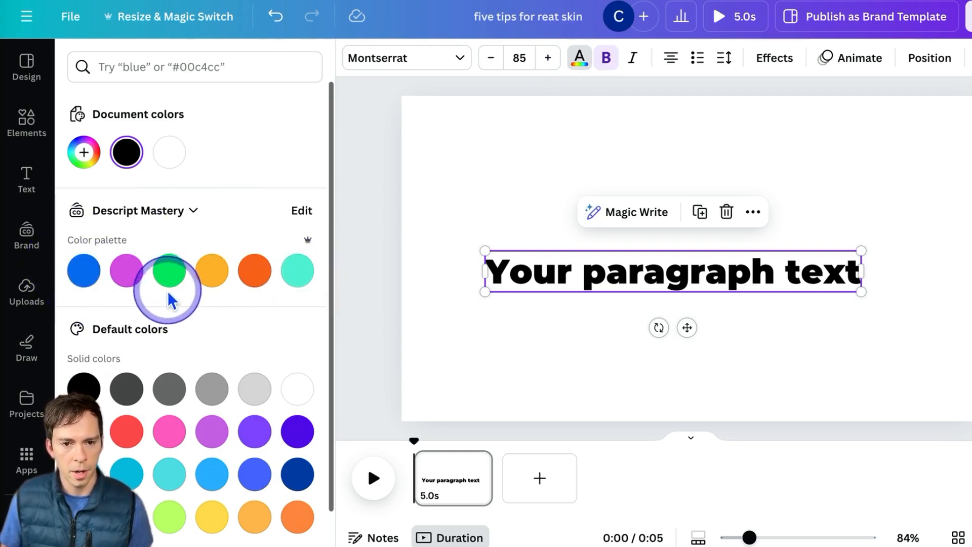
click(169, 271)
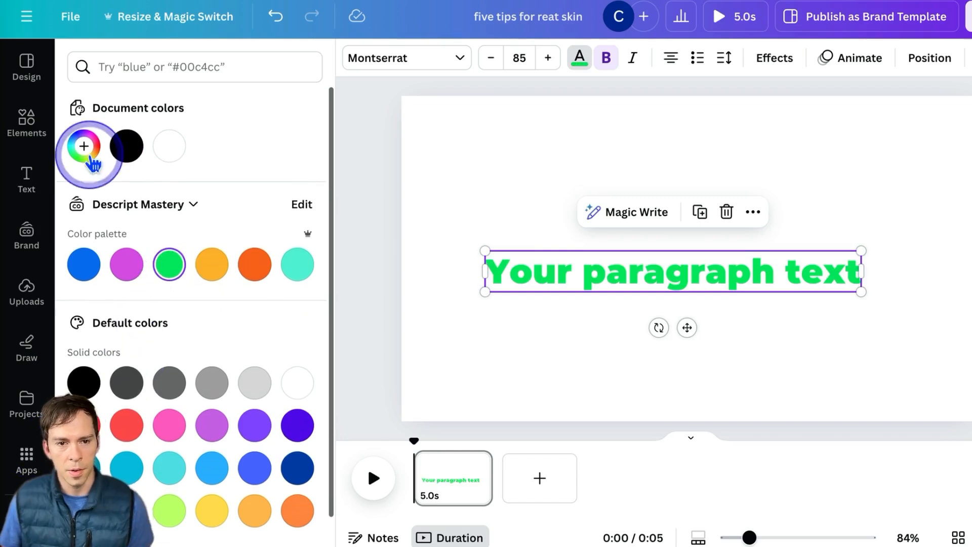
click(84, 147)
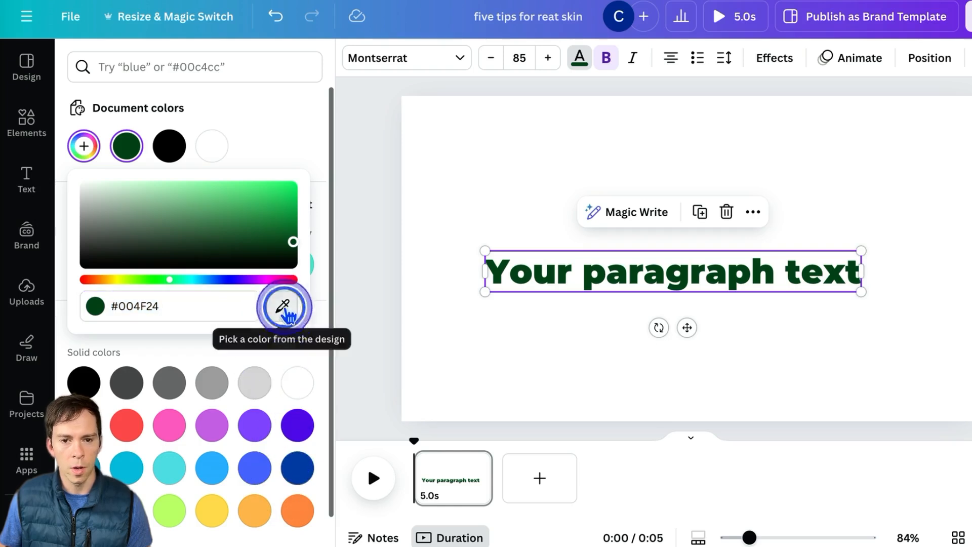
click(282, 307)
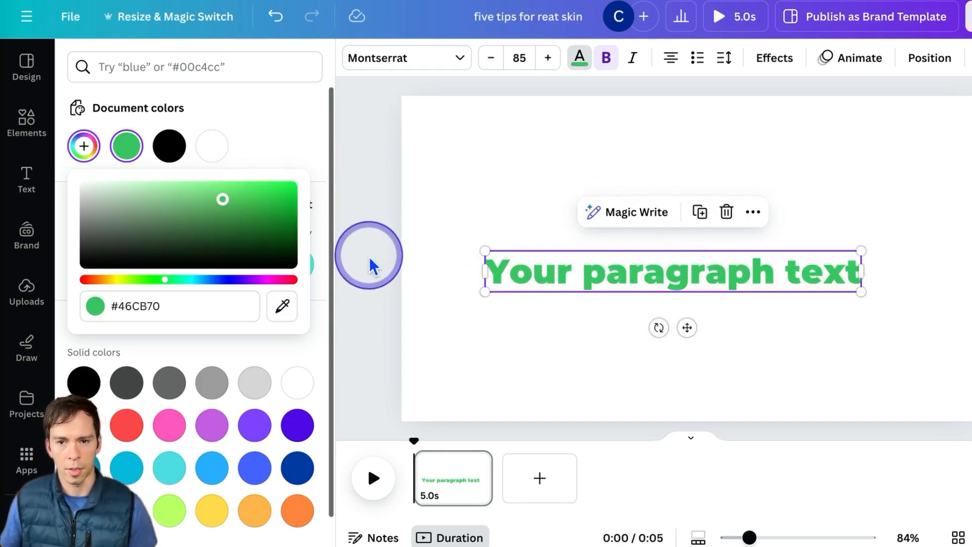
click(605, 58)
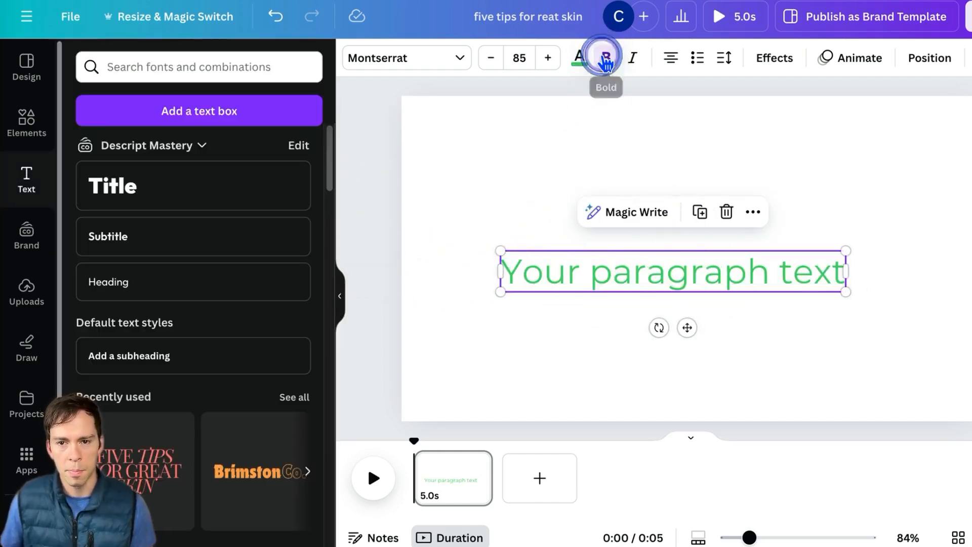
Step: Make the title bold again and try numbered list formatting, then remove it
click(604, 58)
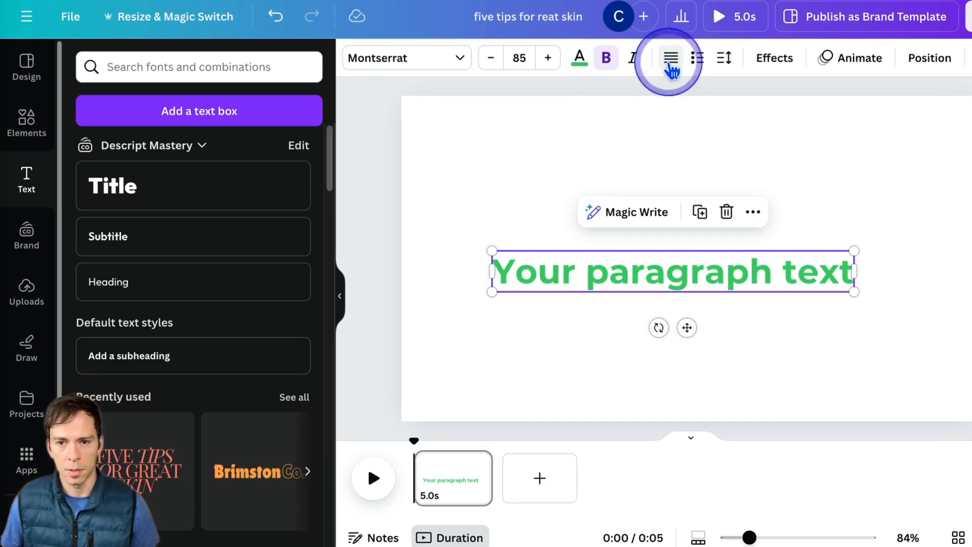
mouse_move(670, 58)
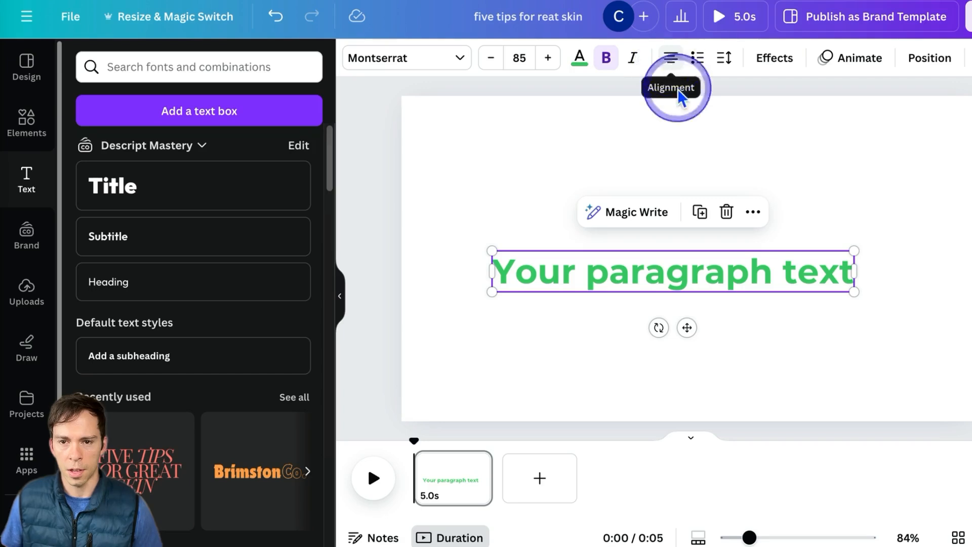
mouse_move(697, 58)
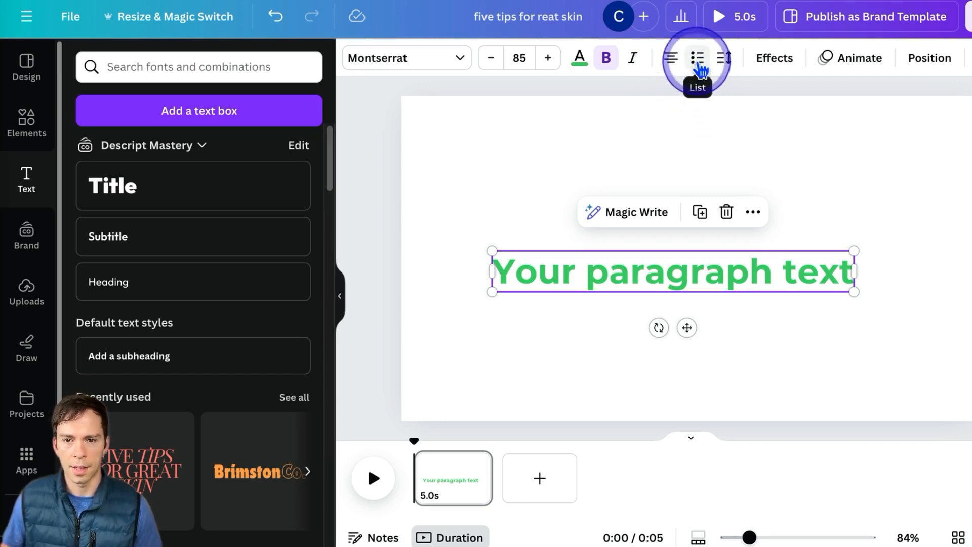
click(697, 57)
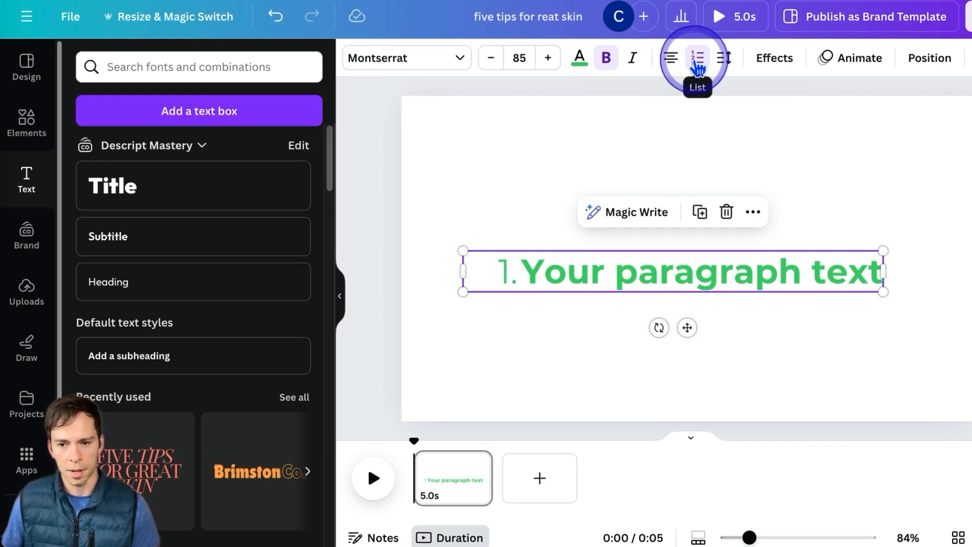
click(697, 58)
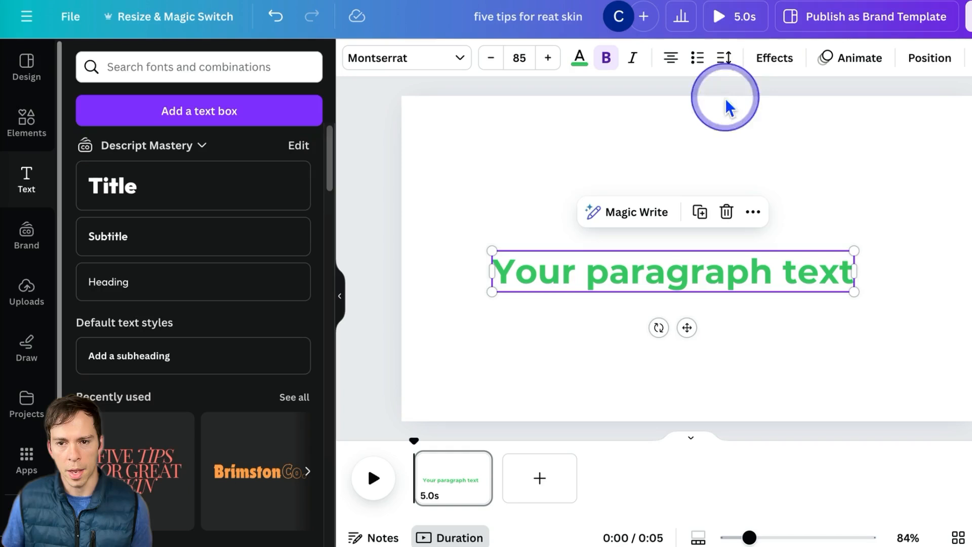
Step: Sweep letter spacing from maximum to tight, settling near normal at -1
click(725, 58)
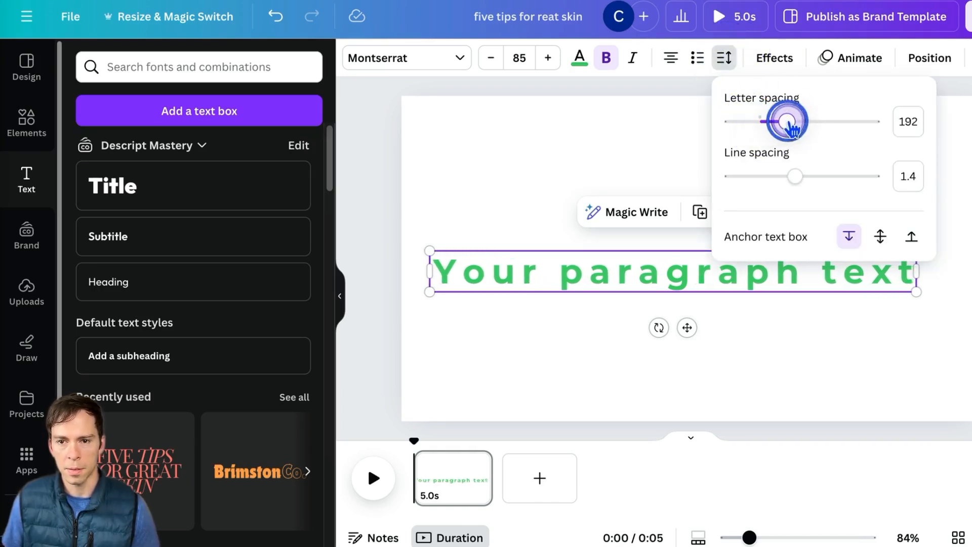
drag(787, 121, 834, 121)
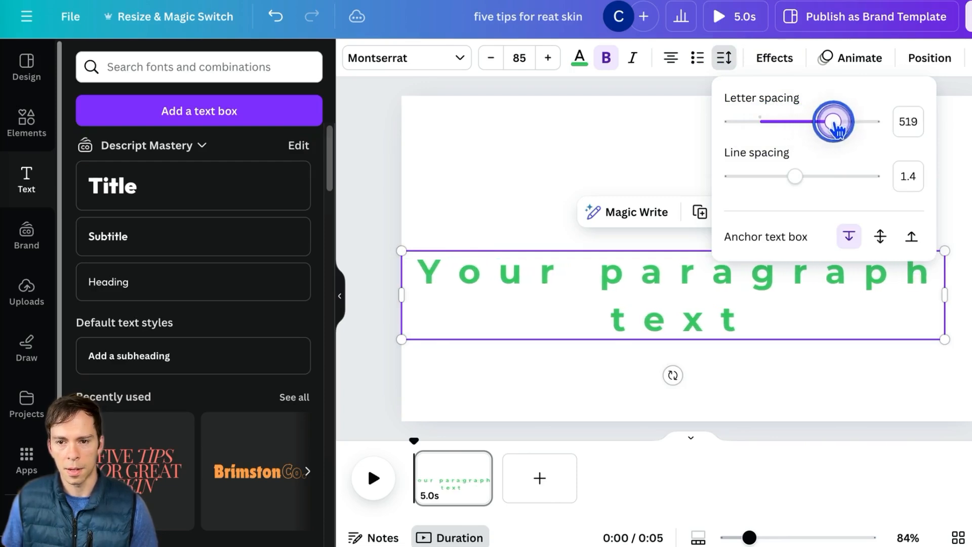
drag(832, 121, 875, 121)
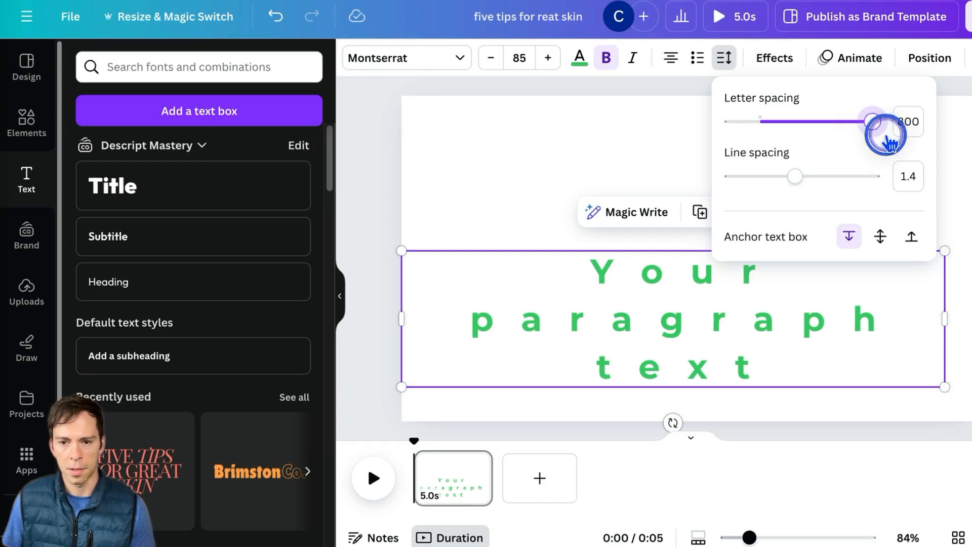
drag(873, 121, 868, 120)
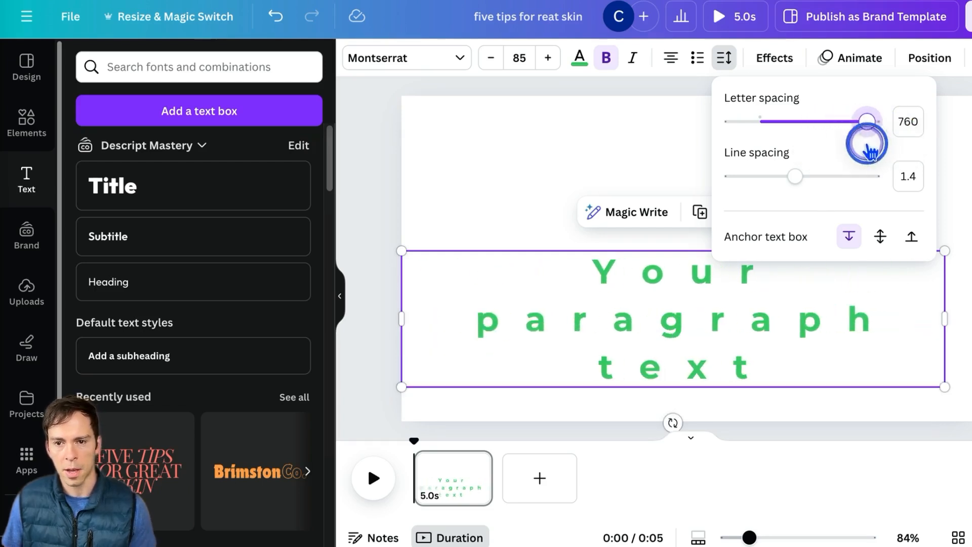
drag(867, 121, 731, 121)
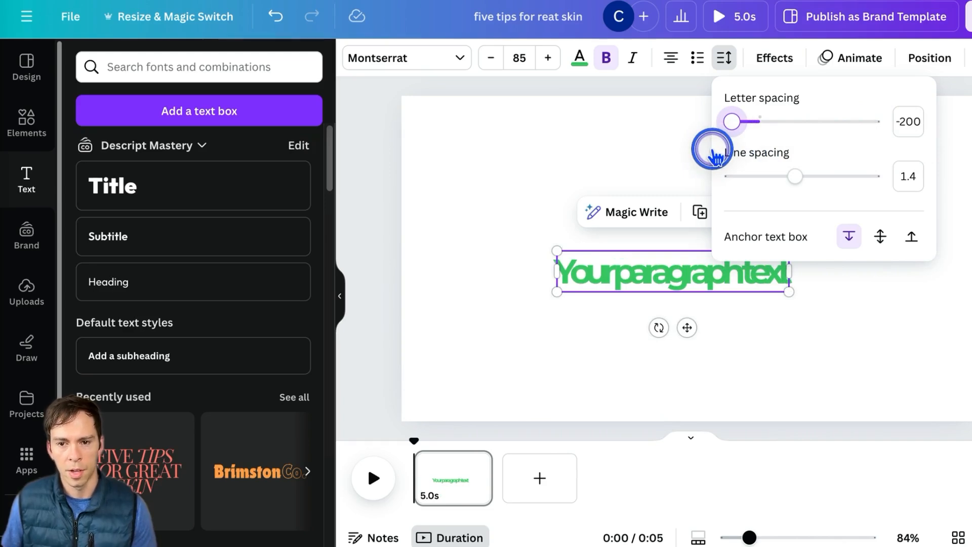
drag(731, 121, 760, 121)
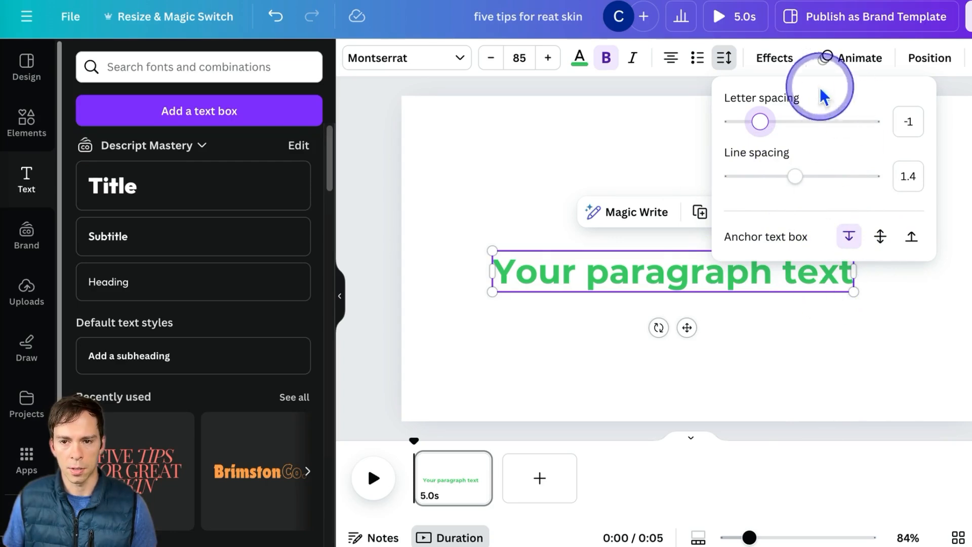
Step: Try Shadow and Lift effects with varying intensity, then set the effect to None
click(774, 58)
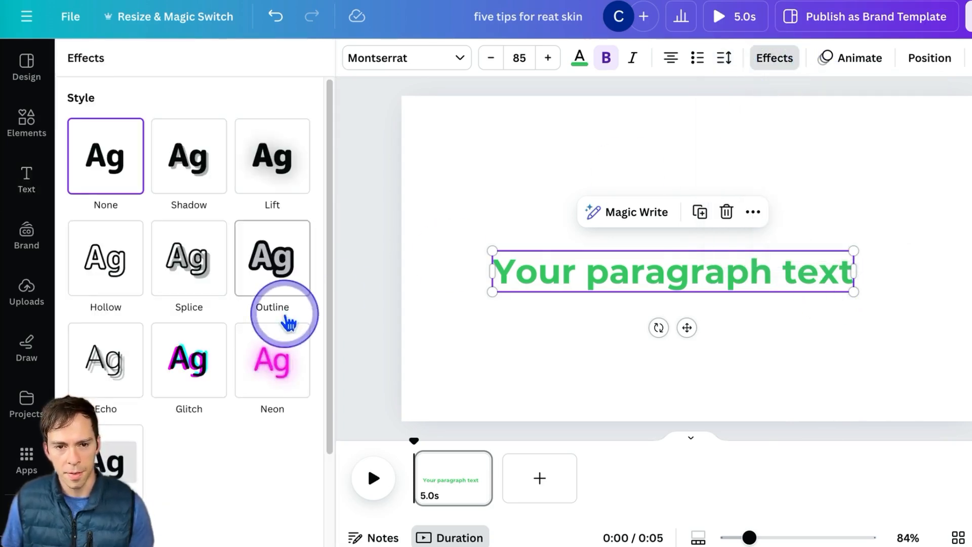
click(188, 156)
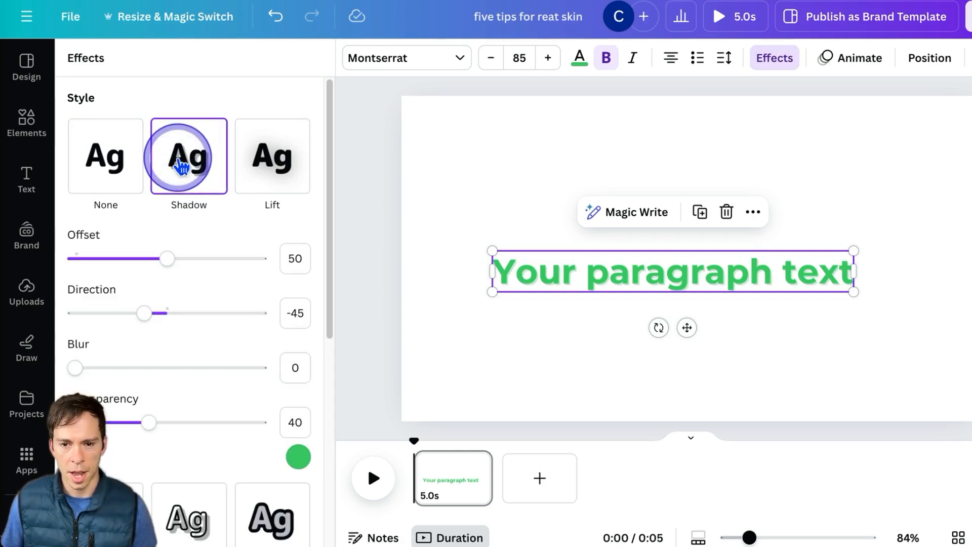
click(271, 156)
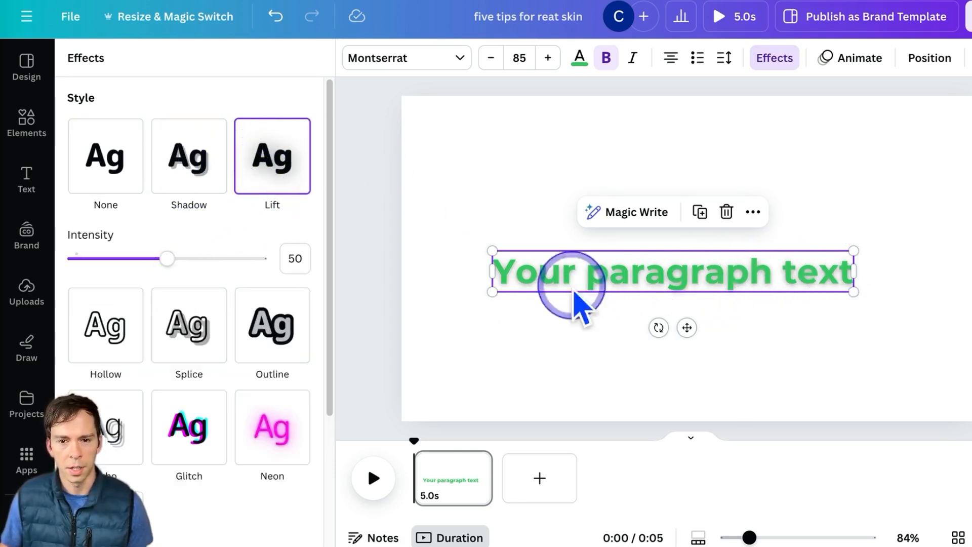
drag(166, 259, 199, 263)
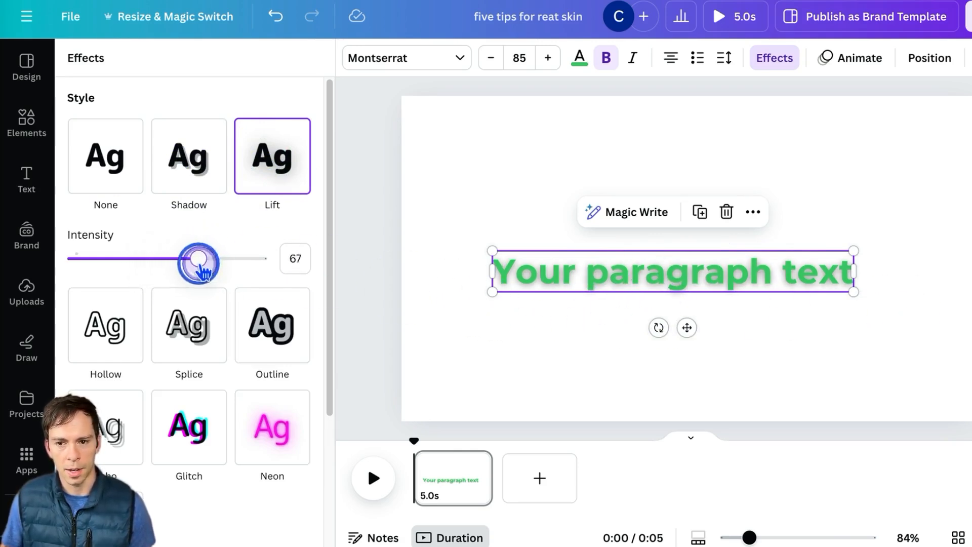
drag(199, 263, 86, 263)
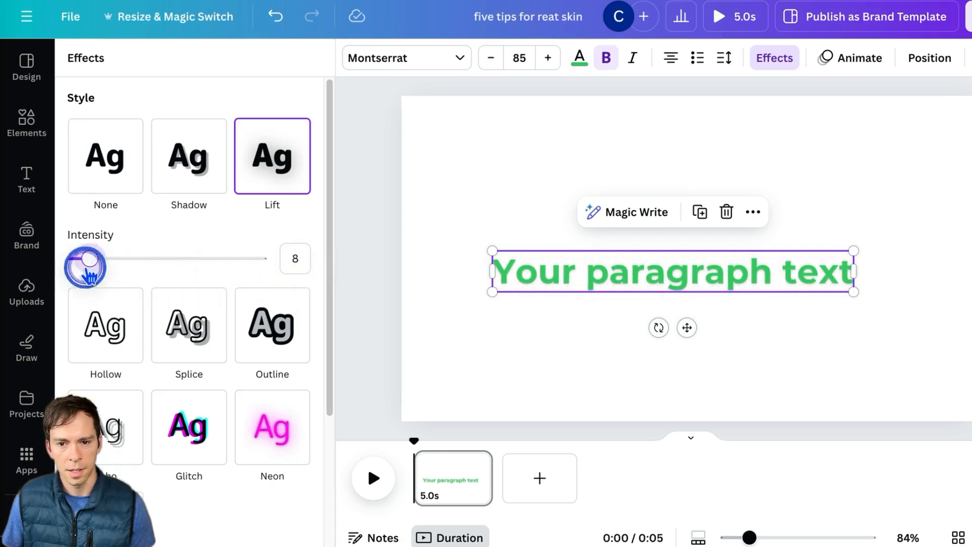
drag(86, 259, 157, 259)
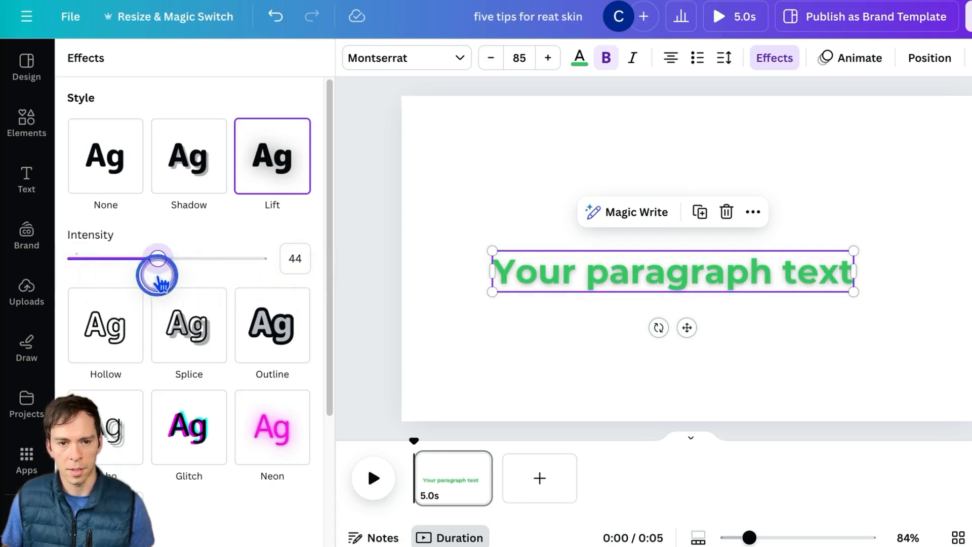
click(105, 155)
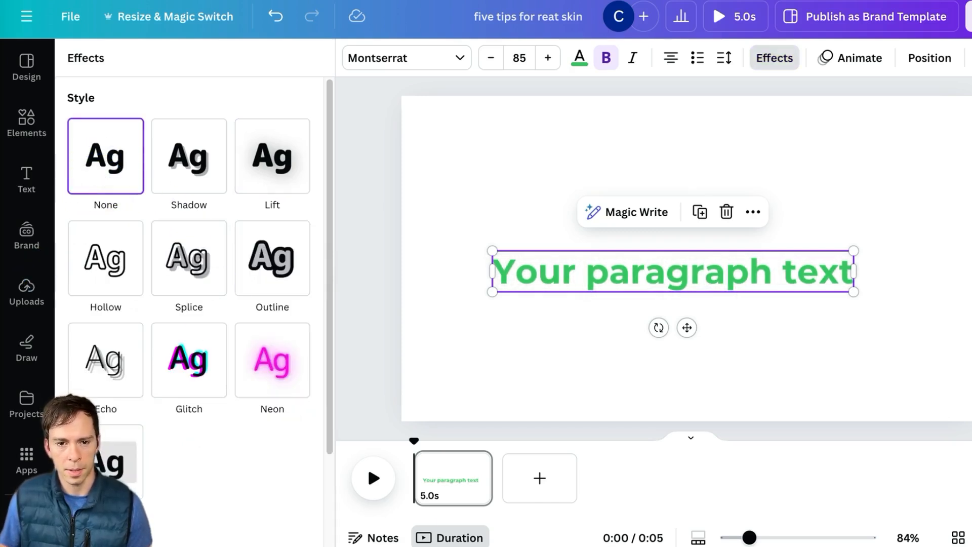
scroll(down, 3)
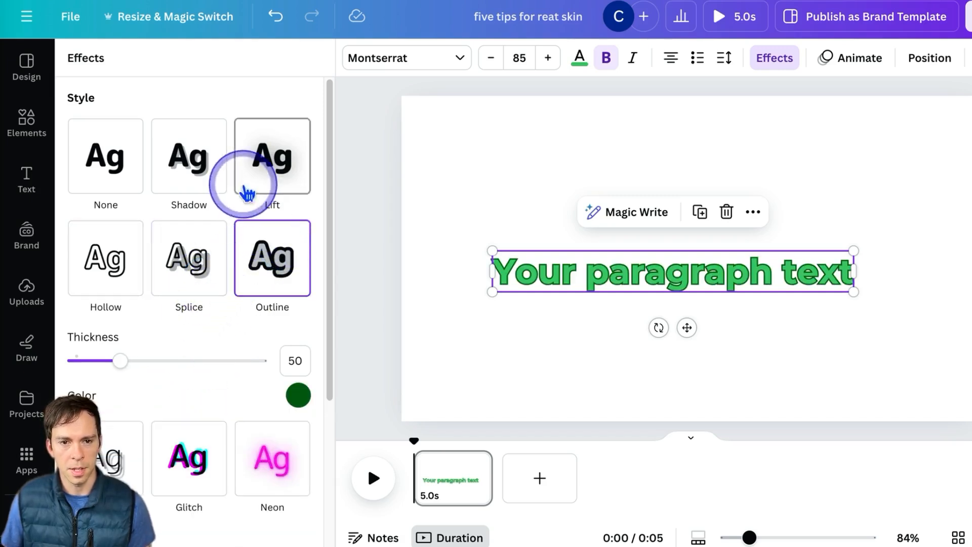
click(858, 58)
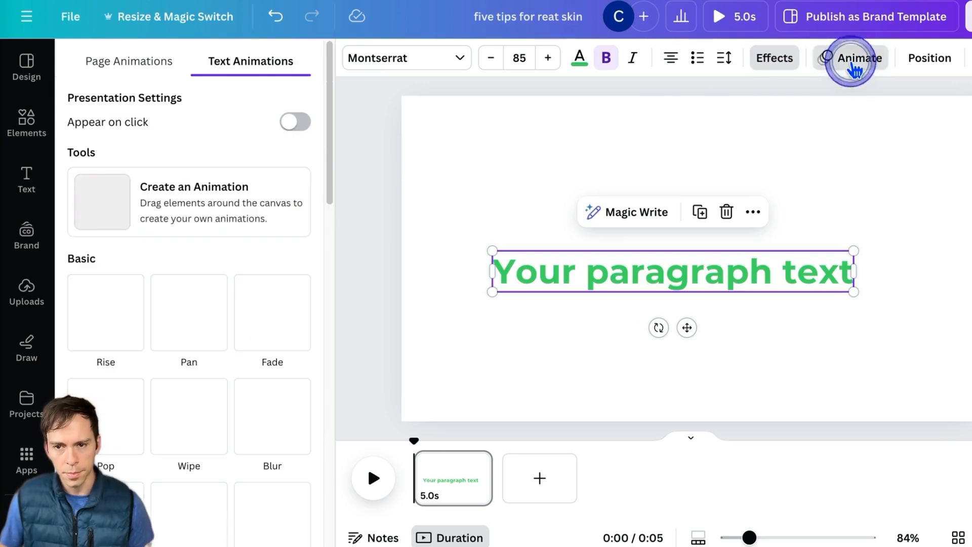
Step: Apply the Typewriter animation to the title, playing on both entry and exit
click(858, 57)
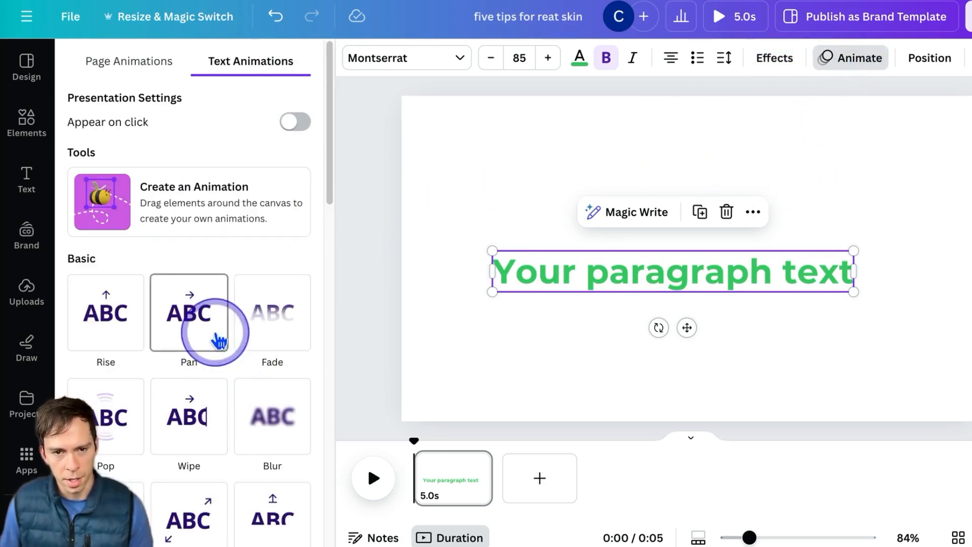
click(105, 313)
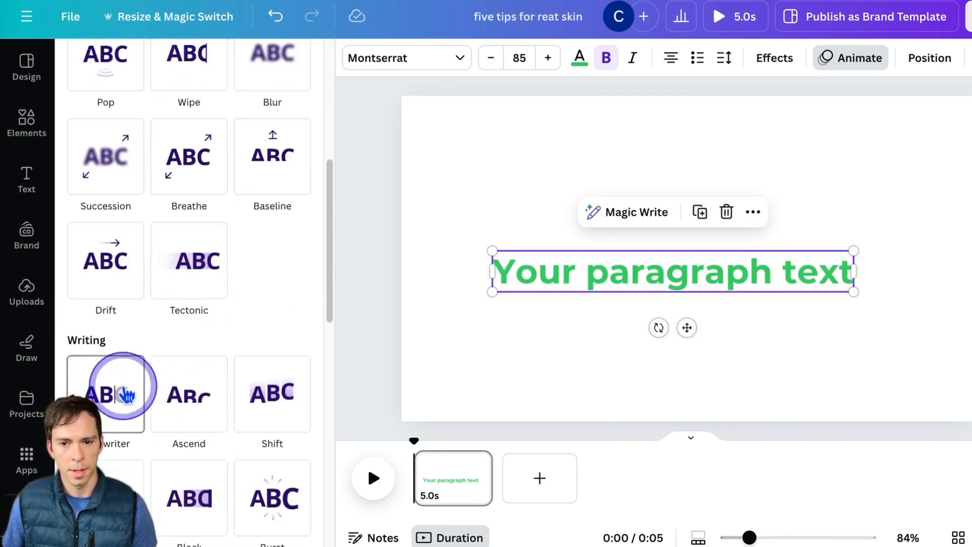
click(105, 395)
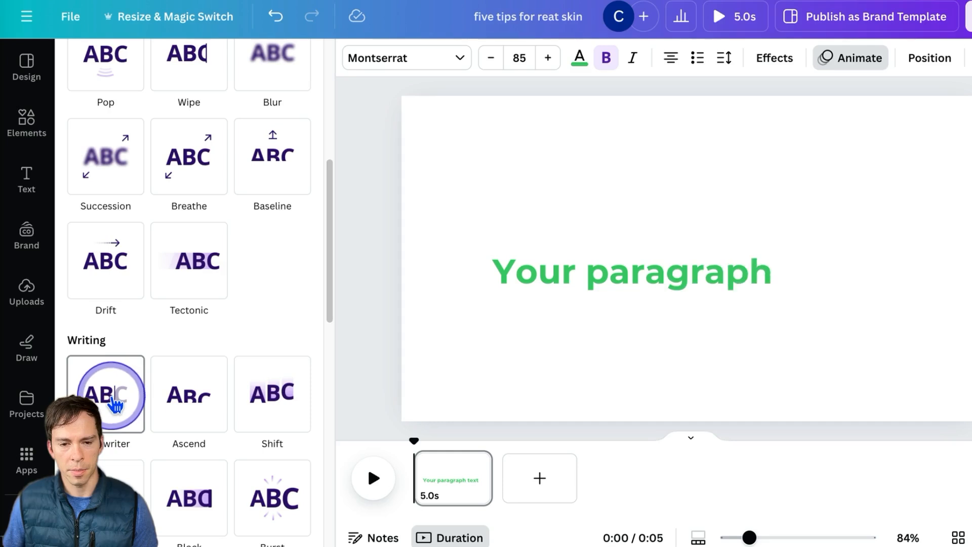
click(105, 261)
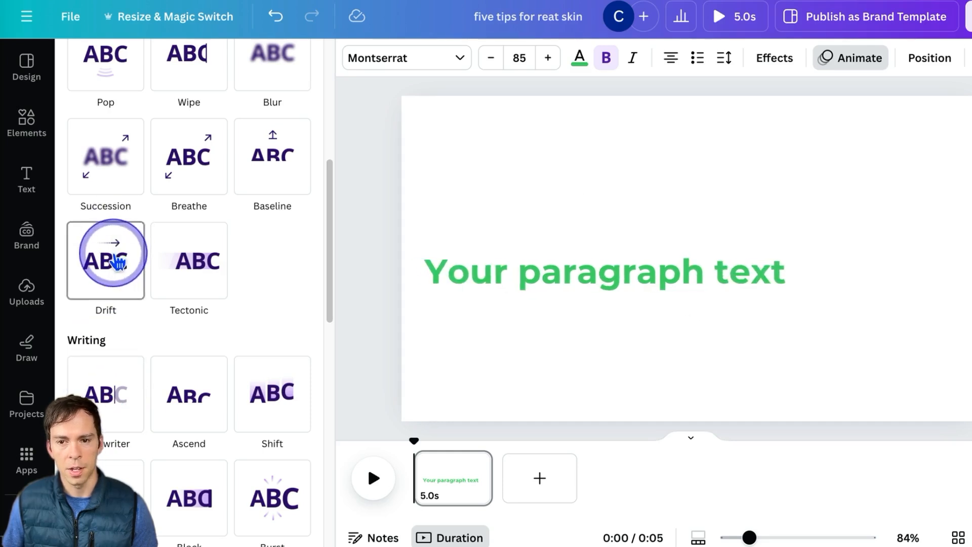
mouse_move(189, 260)
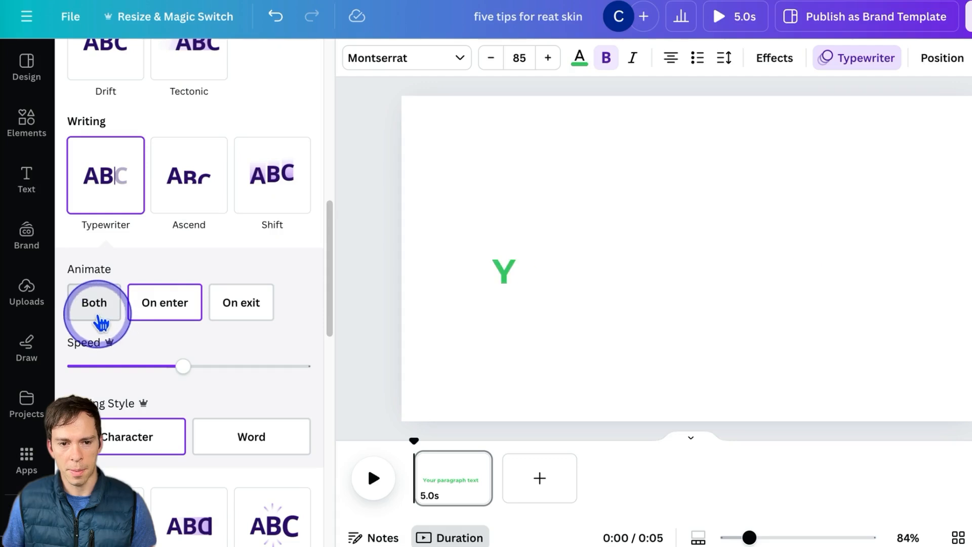
click(165, 303)
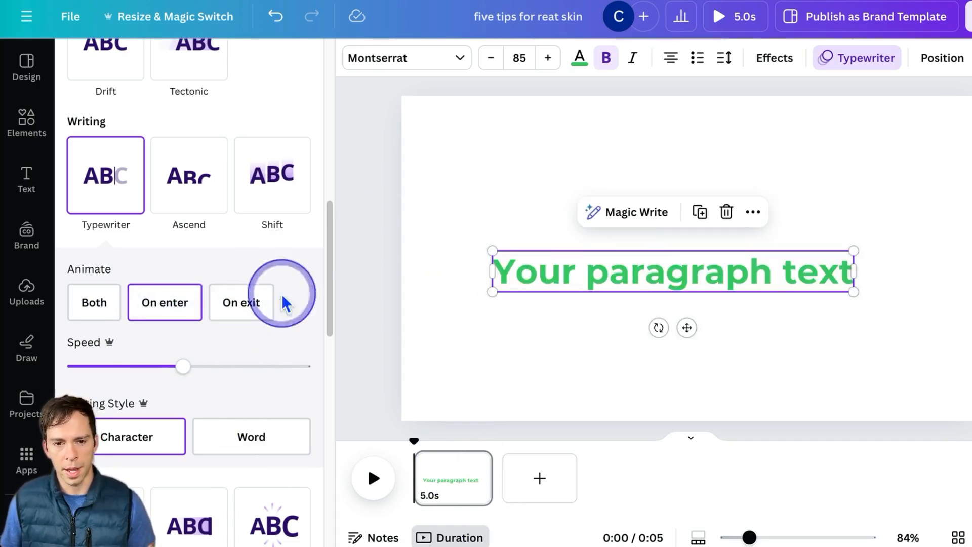
click(240, 303)
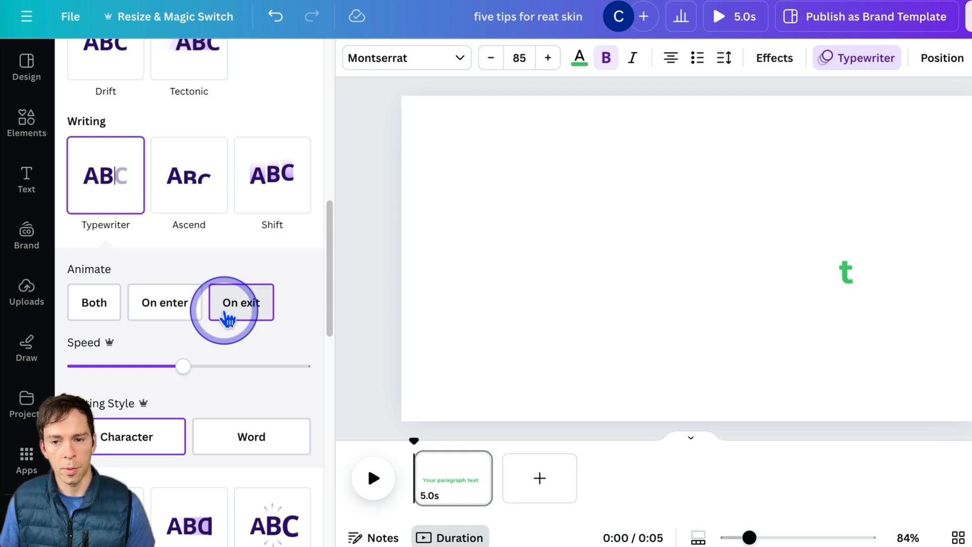
click(240, 303)
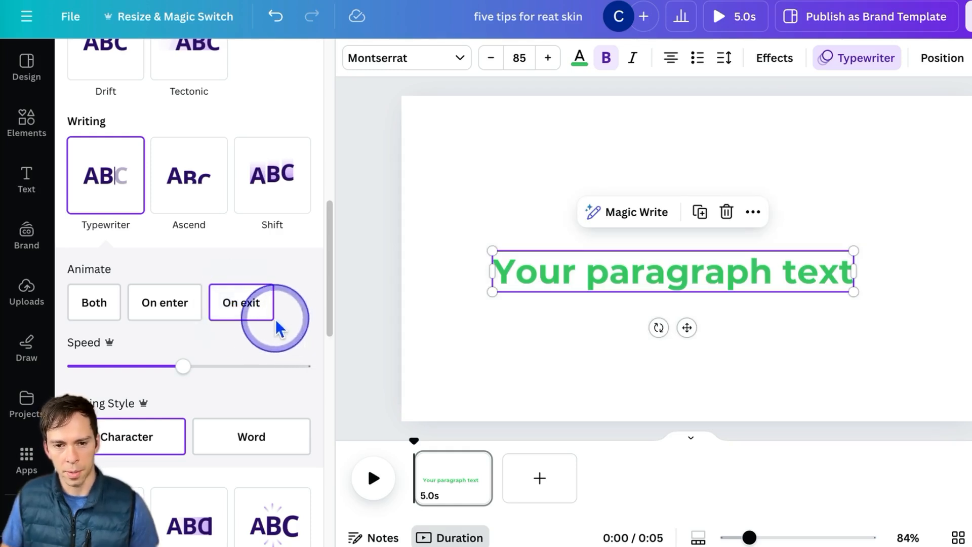
click(94, 303)
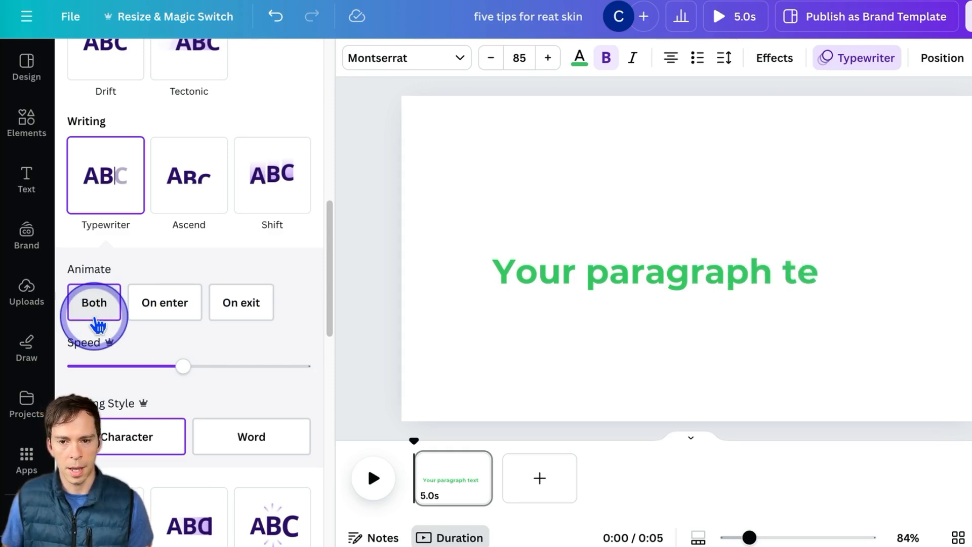
click(654, 271)
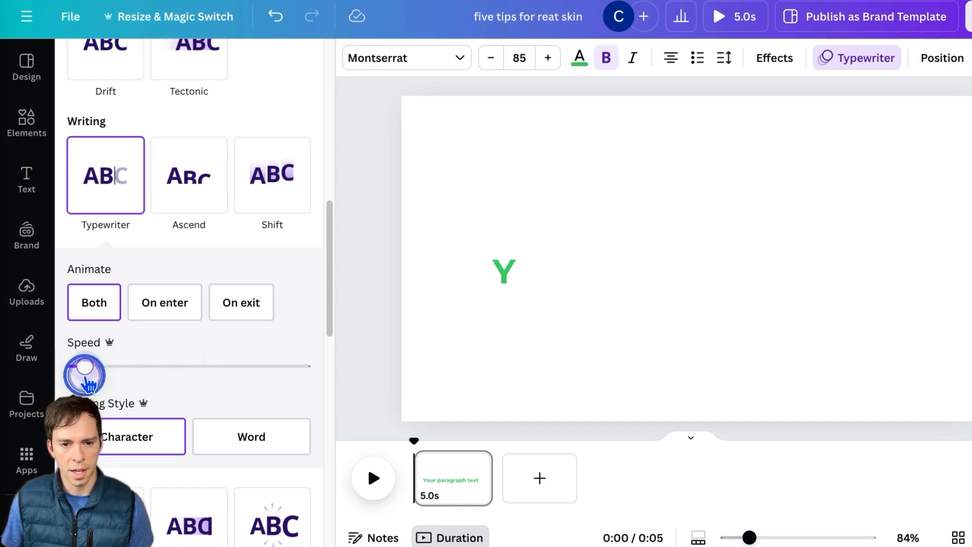
Step: Set the typing speed to medium and choose the Character writing style
drag(84, 365, 74, 365)
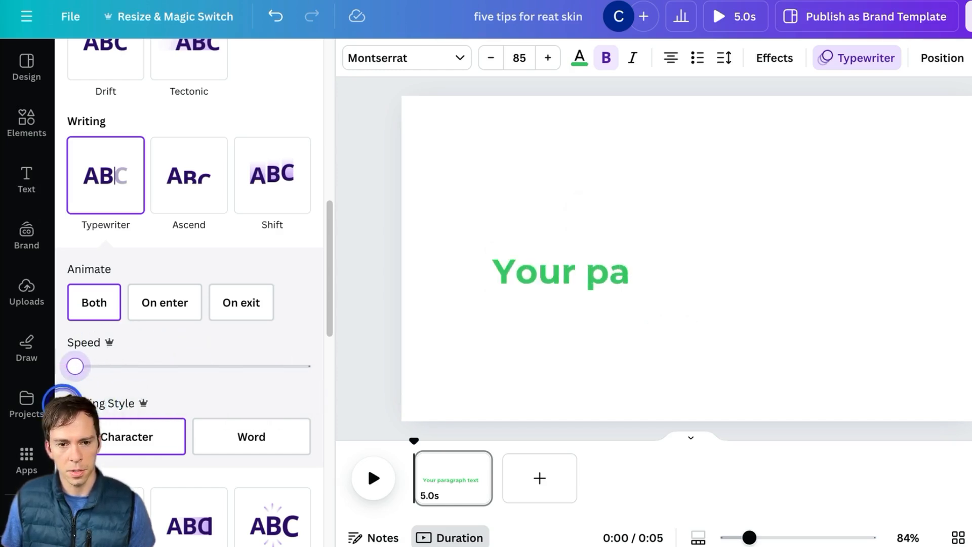
drag(74, 365, 303, 366)
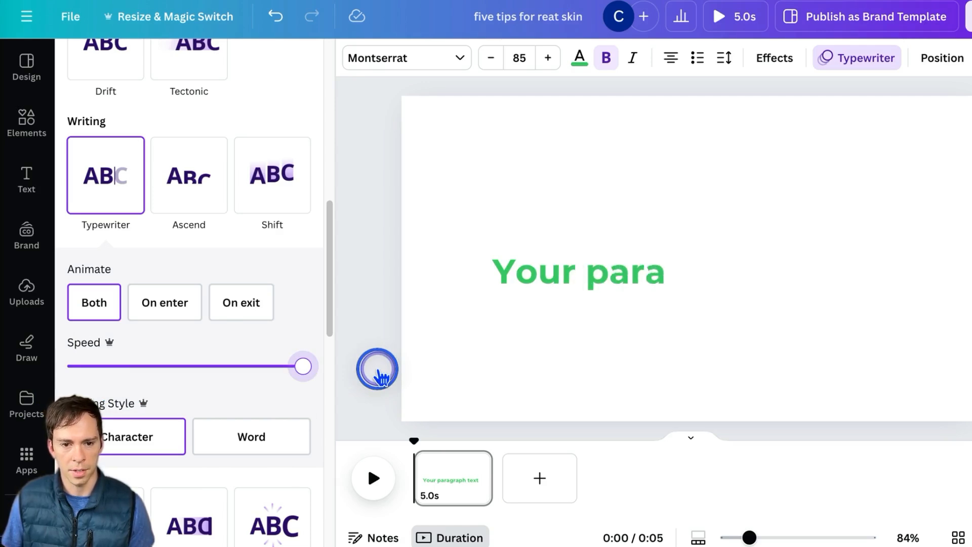
drag(303, 366, 172, 366)
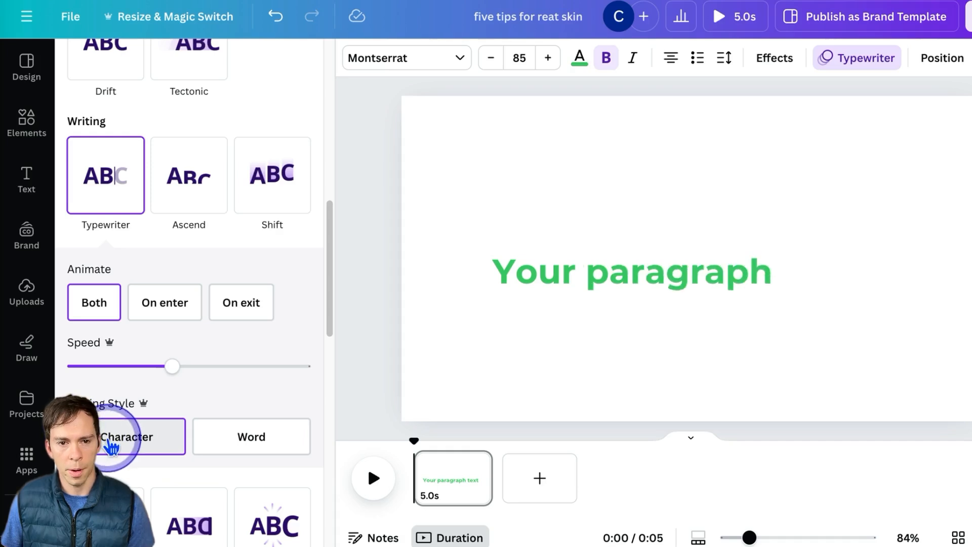
click(632, 271)
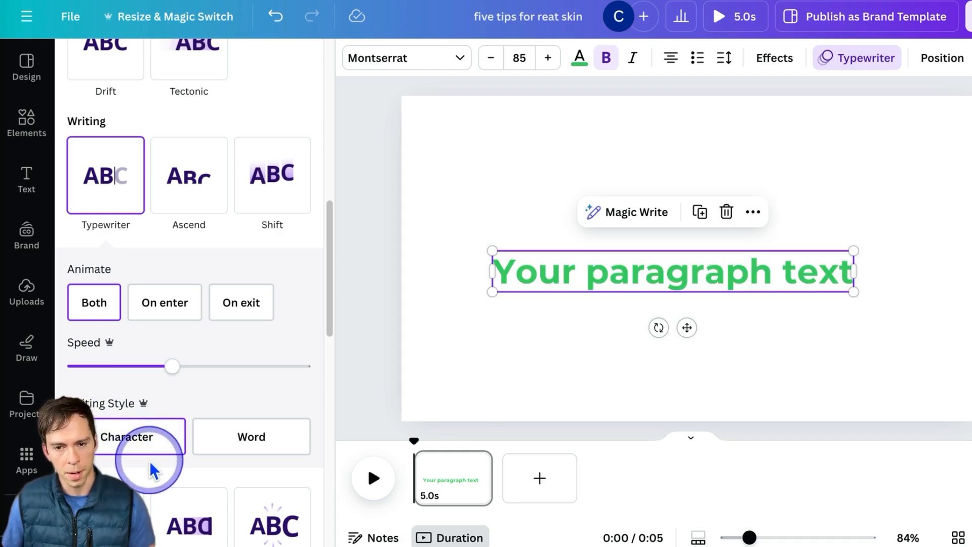
click(251, 437)
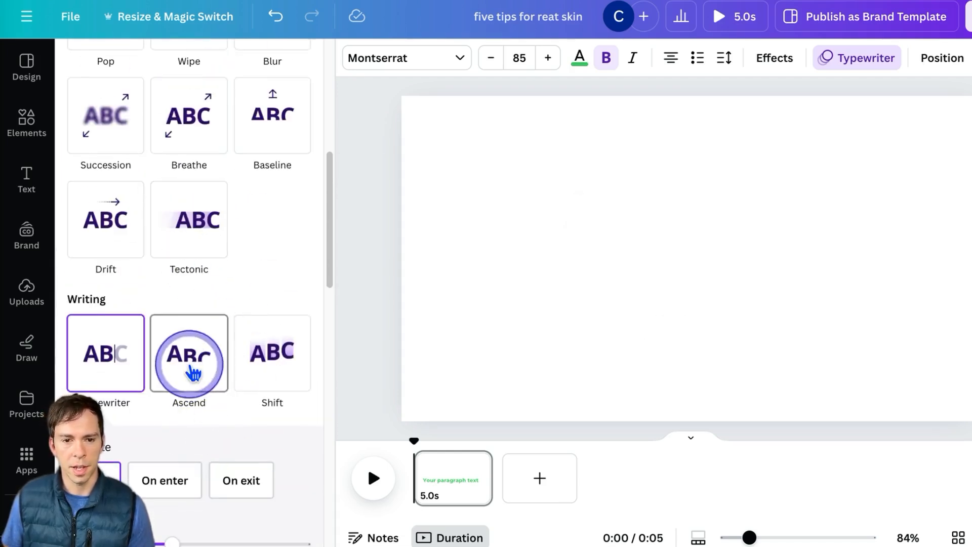
Step: Try the Ascend and Tectonic animations, browse other options, then remove the animation
click(188, 352)
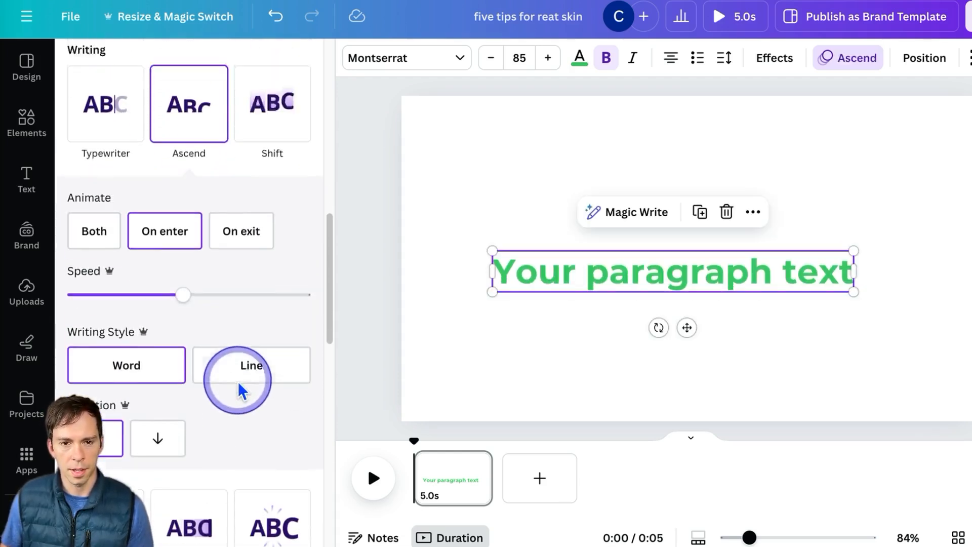
click(188, 284)
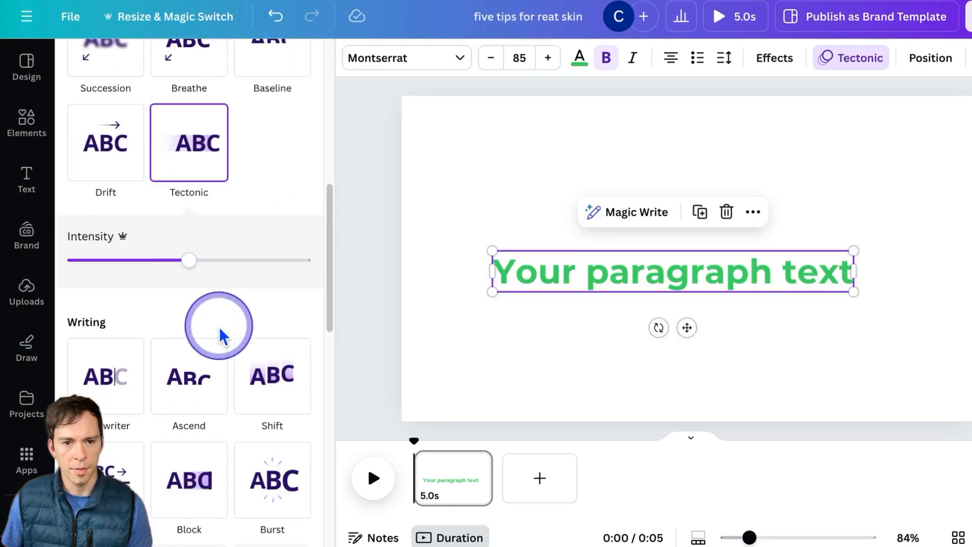
scroll(down, 3)
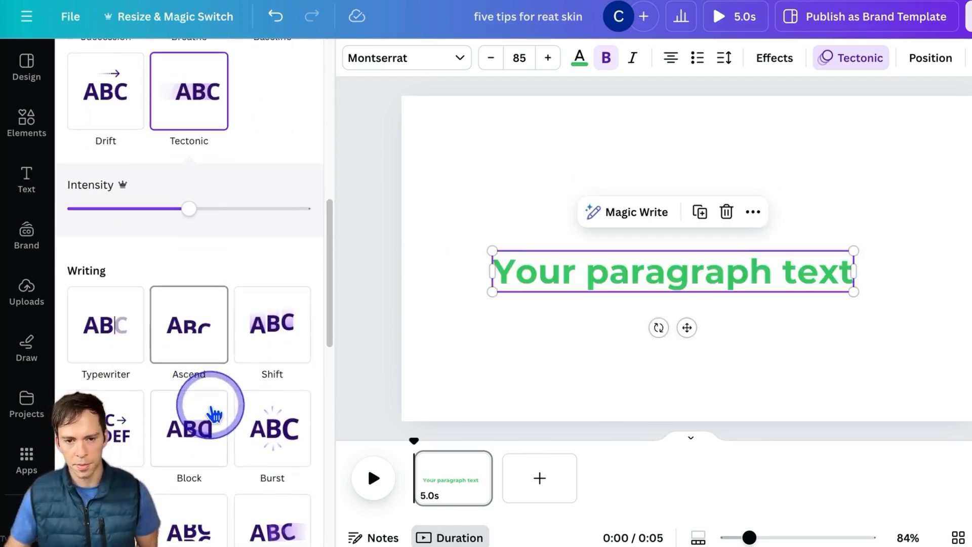
scroll(down, 3)
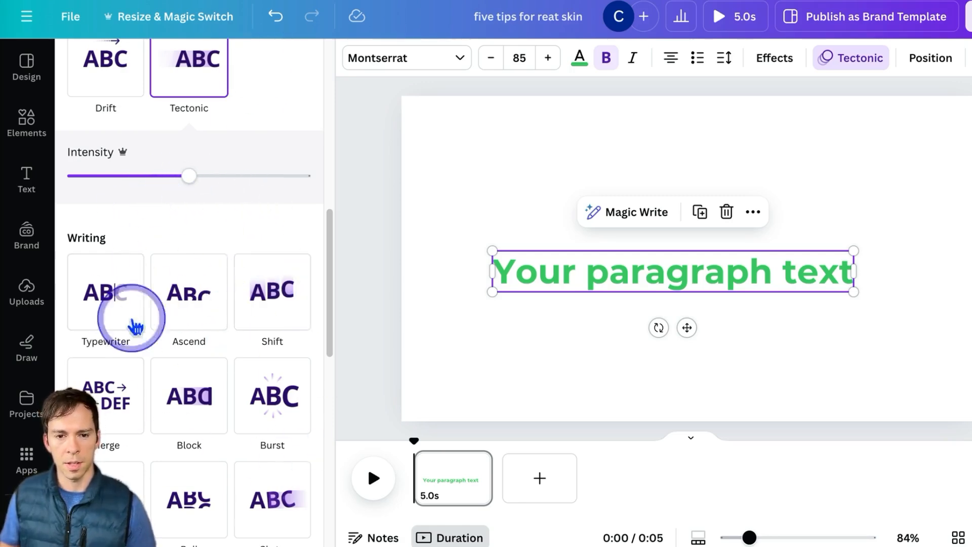
click(251, 57)
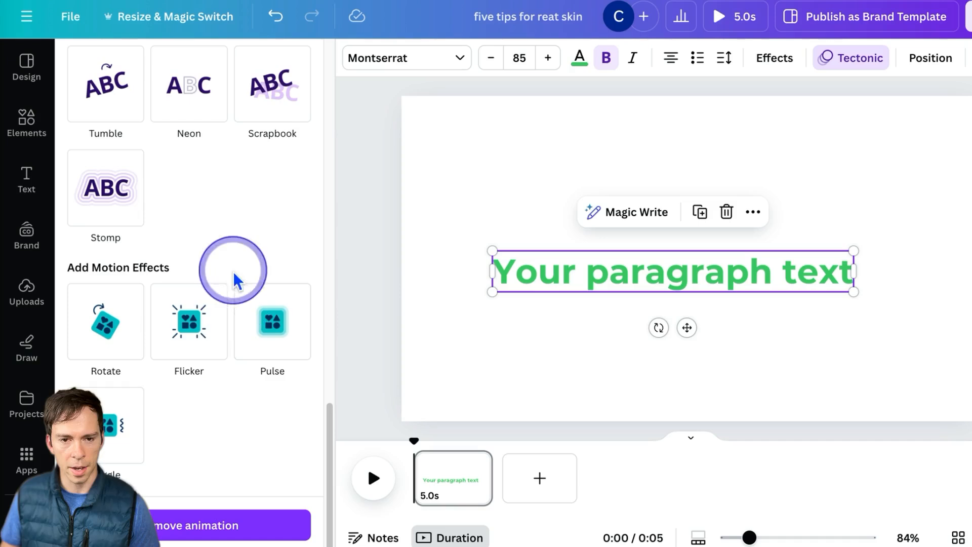
mouse_move(227, 369)
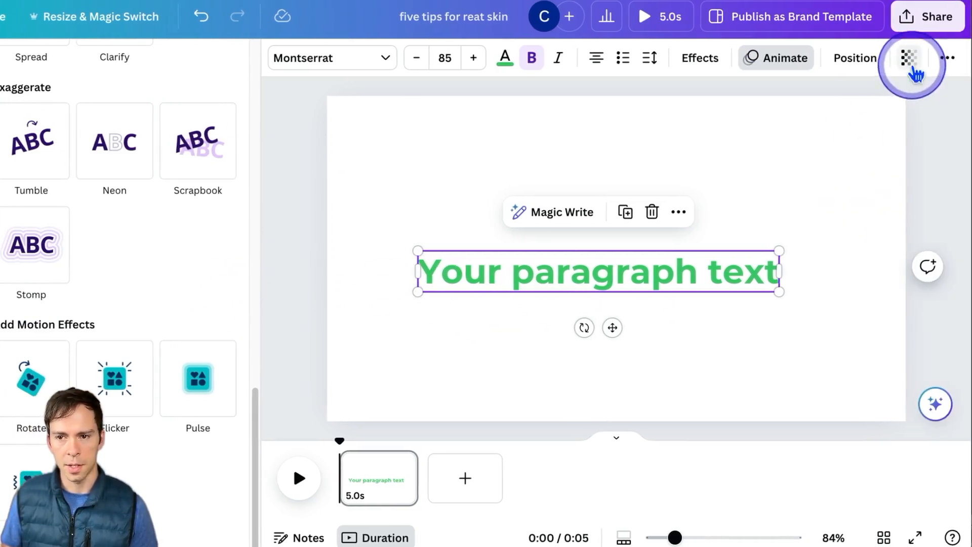
Step: Sweep the title's transparency between 0 and 100, settling at 78
click(911, 58)
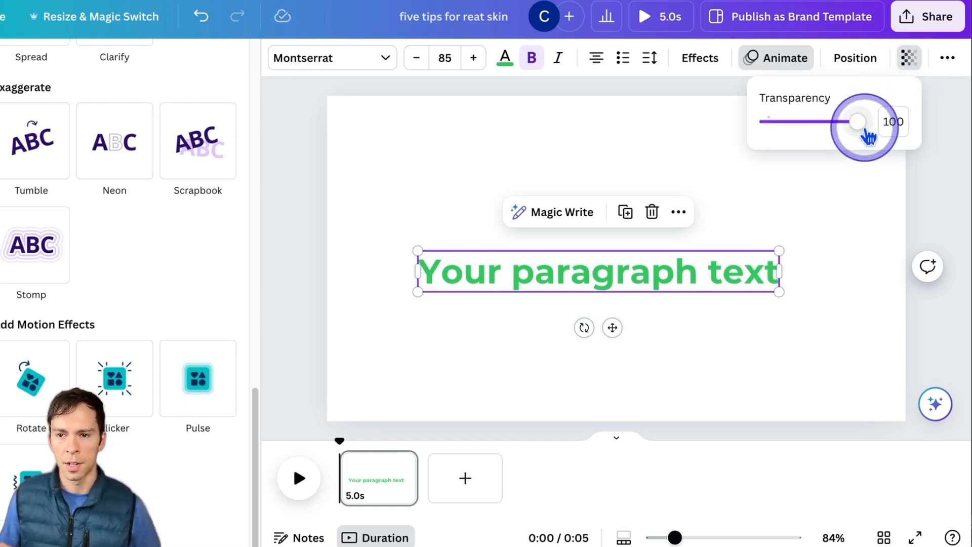
click(892, 121)
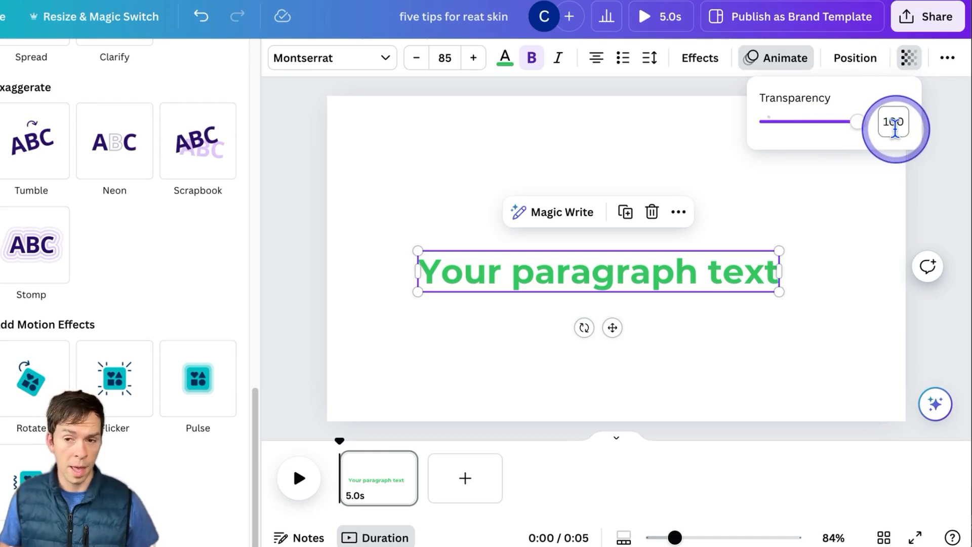
mouse_move(859, 130)
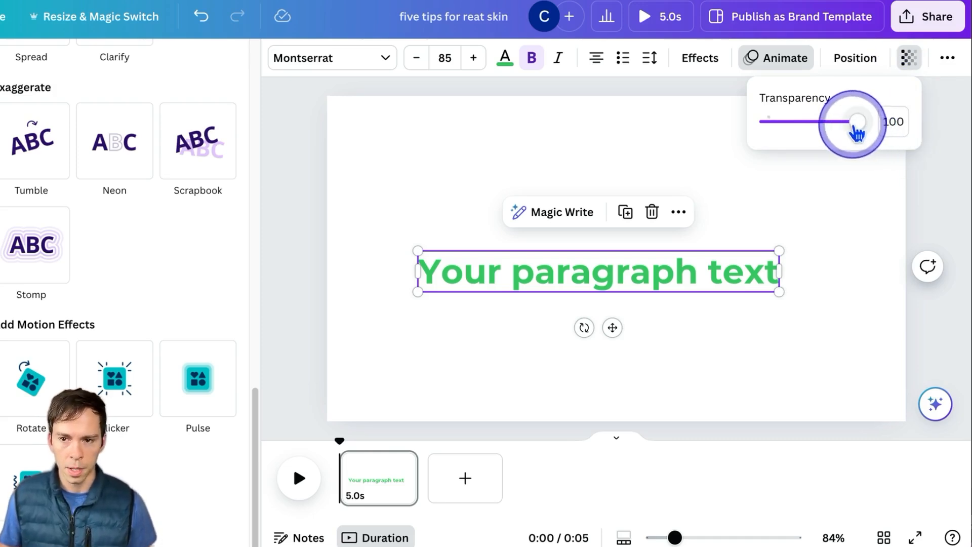
drag(859, 121, 831, 121)
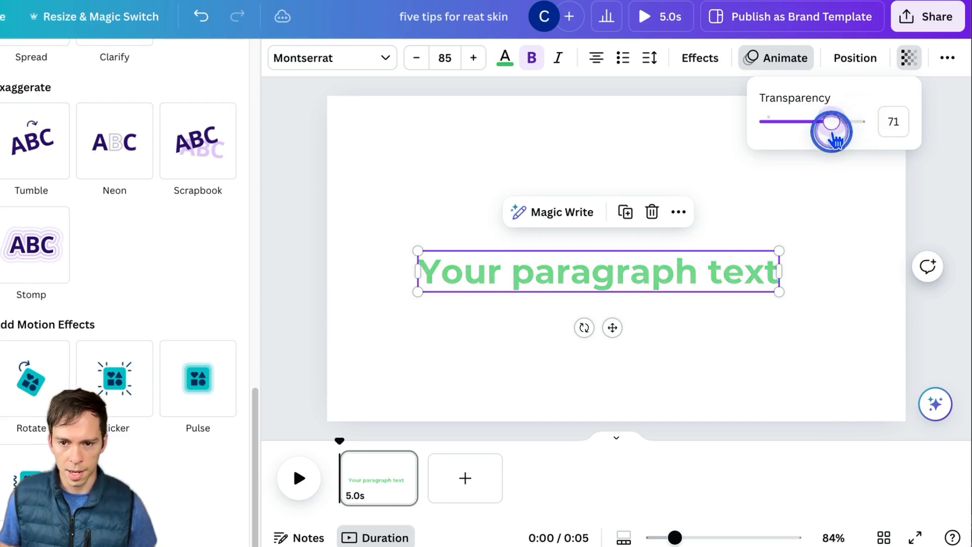
drag(831, 122, 812, 122)
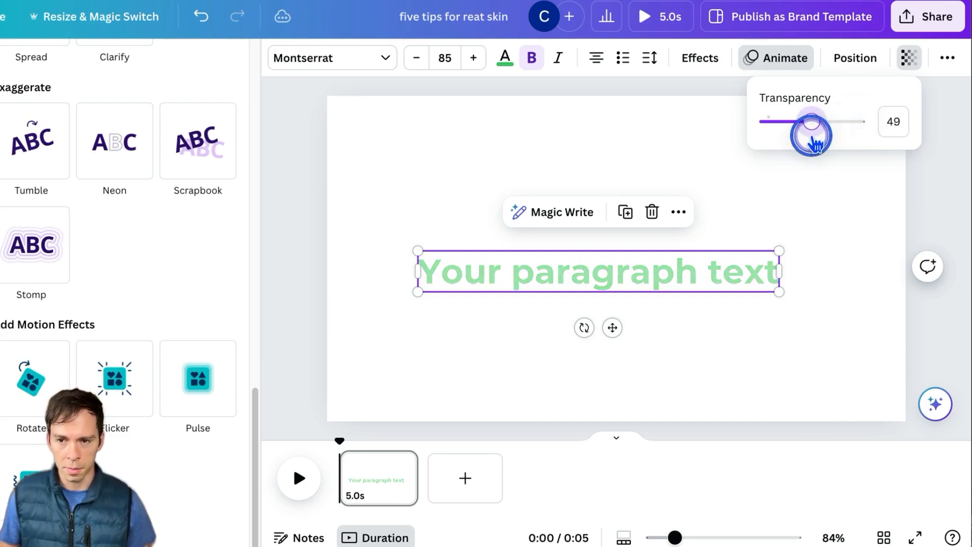
drag(812, 122, 775, 122)
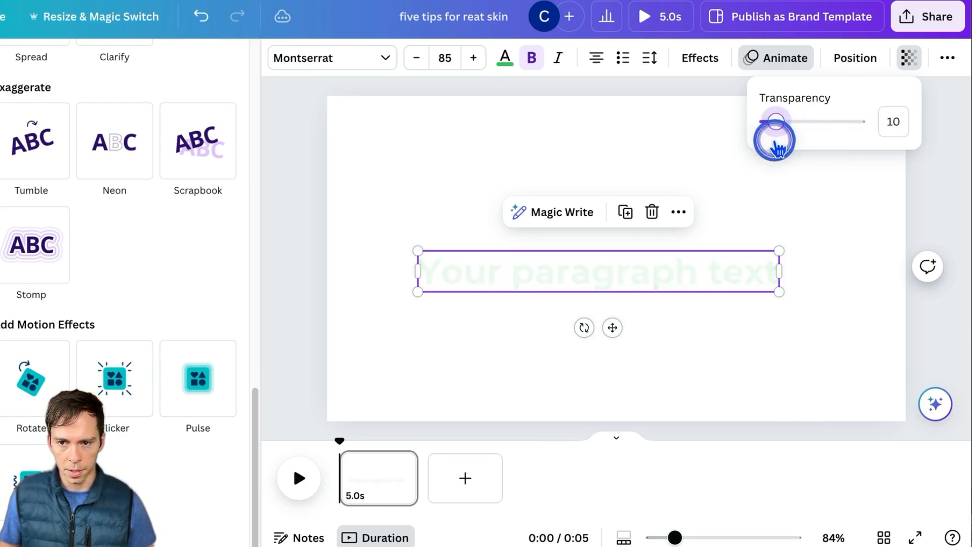
drag(774, 121, 767, 122)
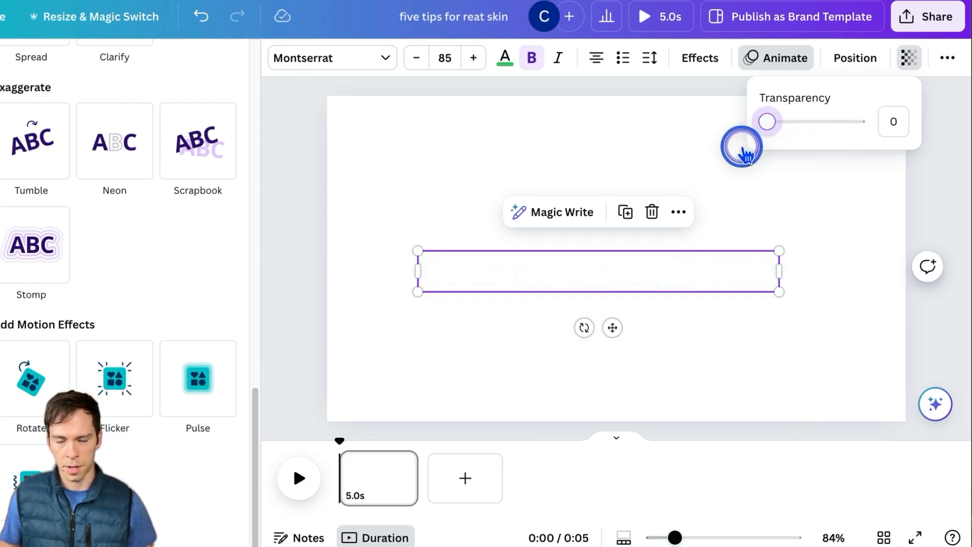
drag(767, 122, 857, 121)
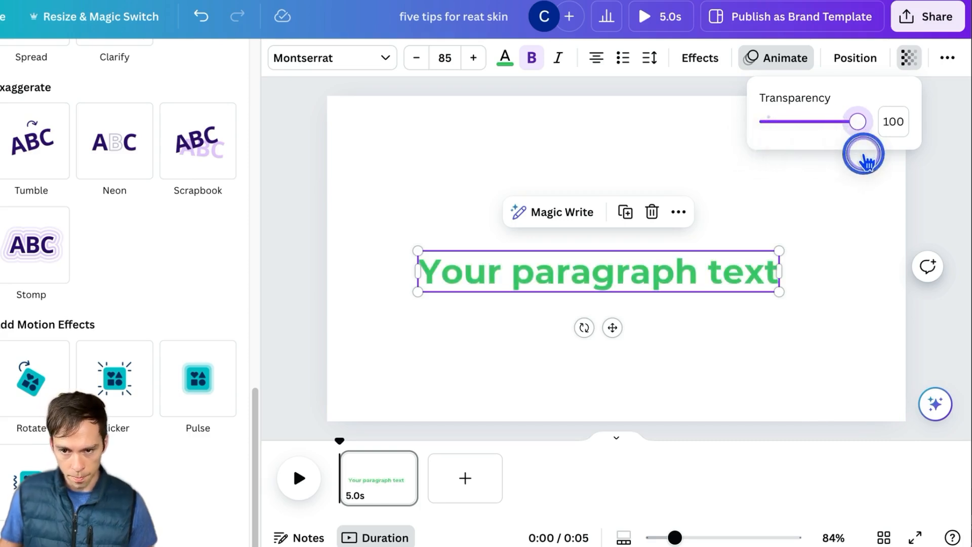
drag(857, 121, 821, 121)
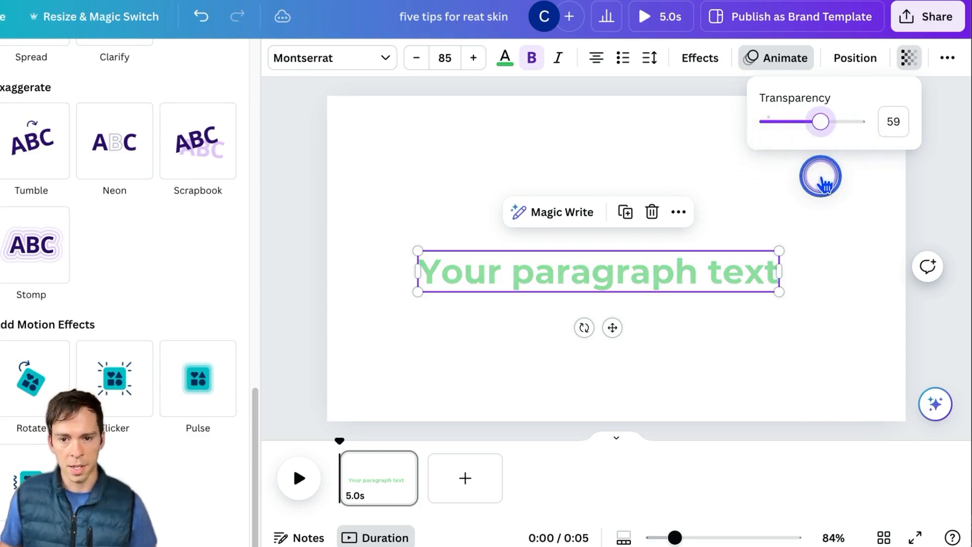
drag(820, 121, 839, 121)
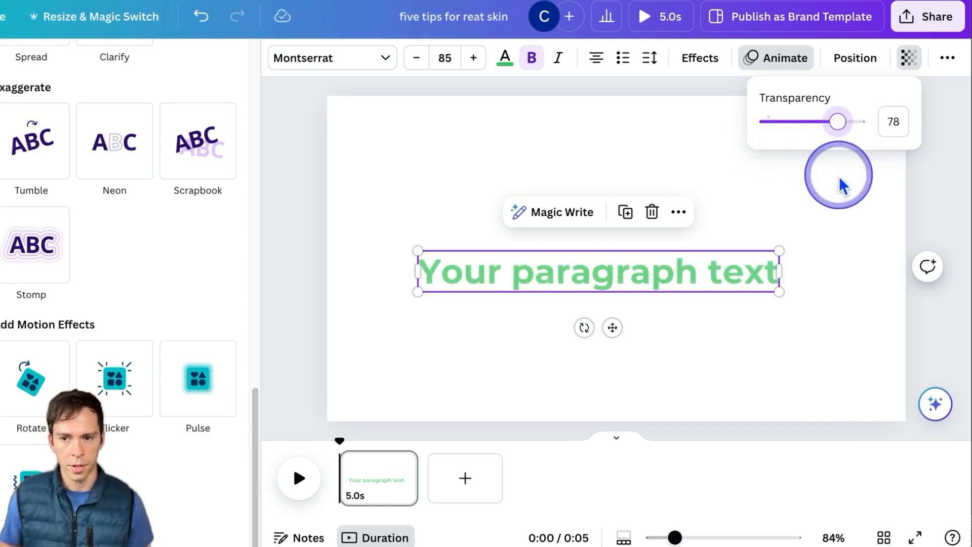